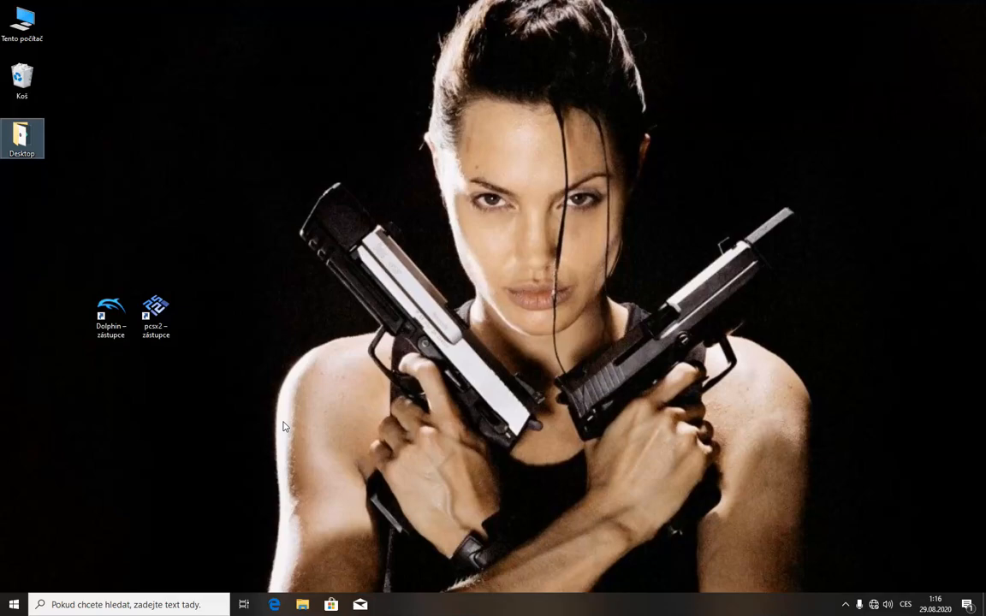
mouse_move(323, 462)
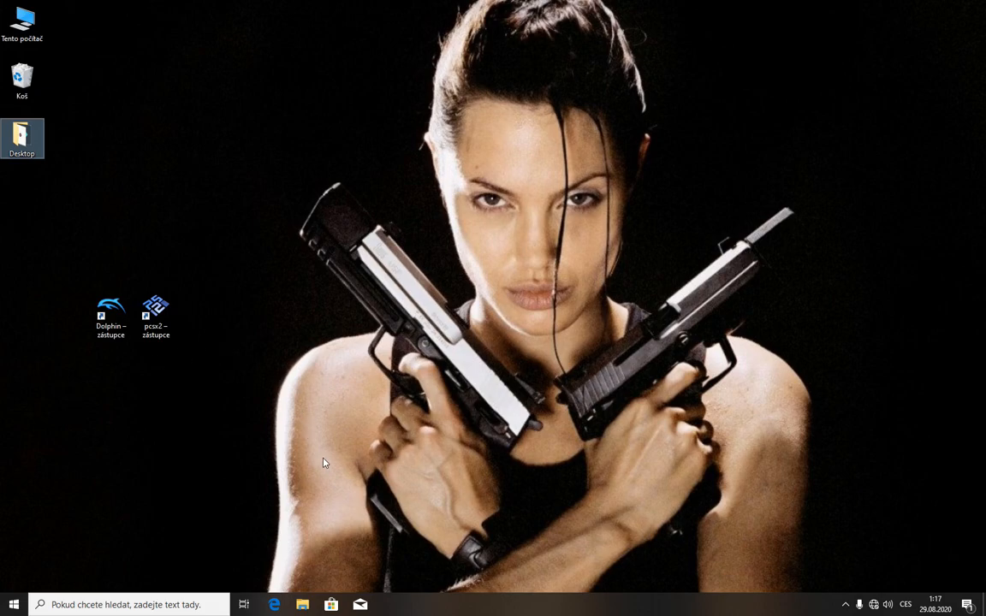
mouse_move(317, 442)
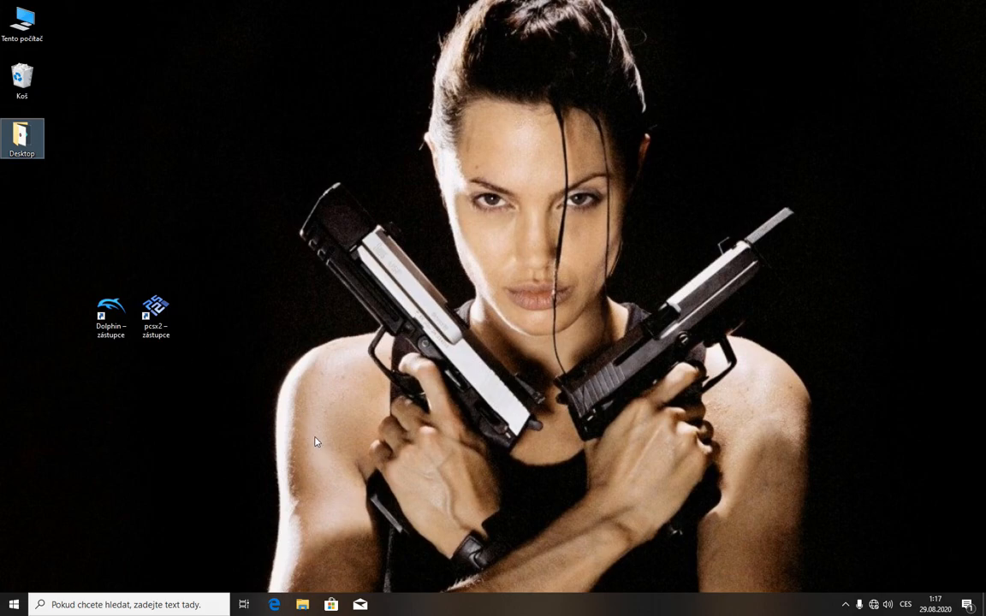
mouse_move(287, 411)
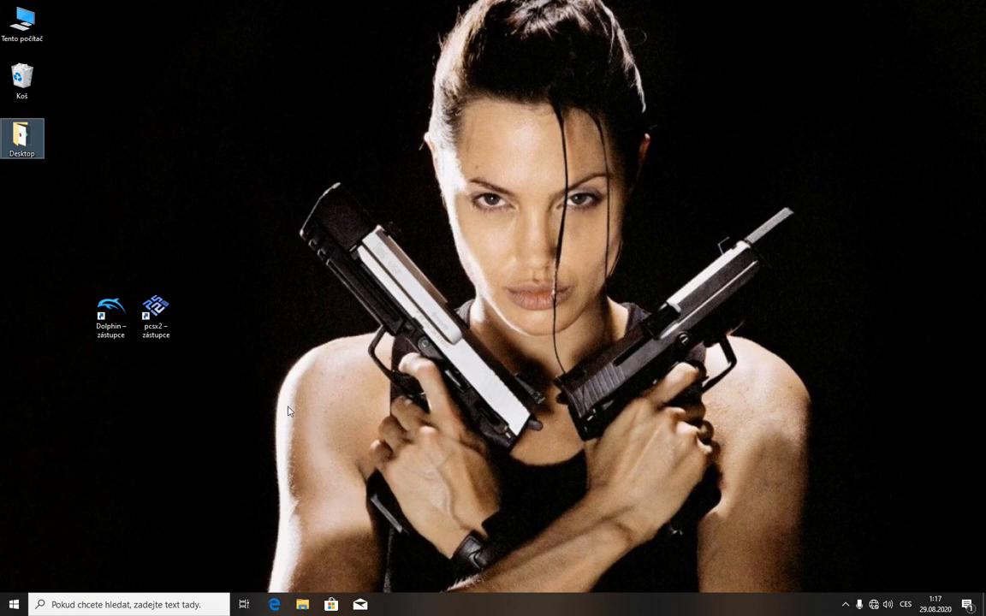
mouse_move(113, 367)
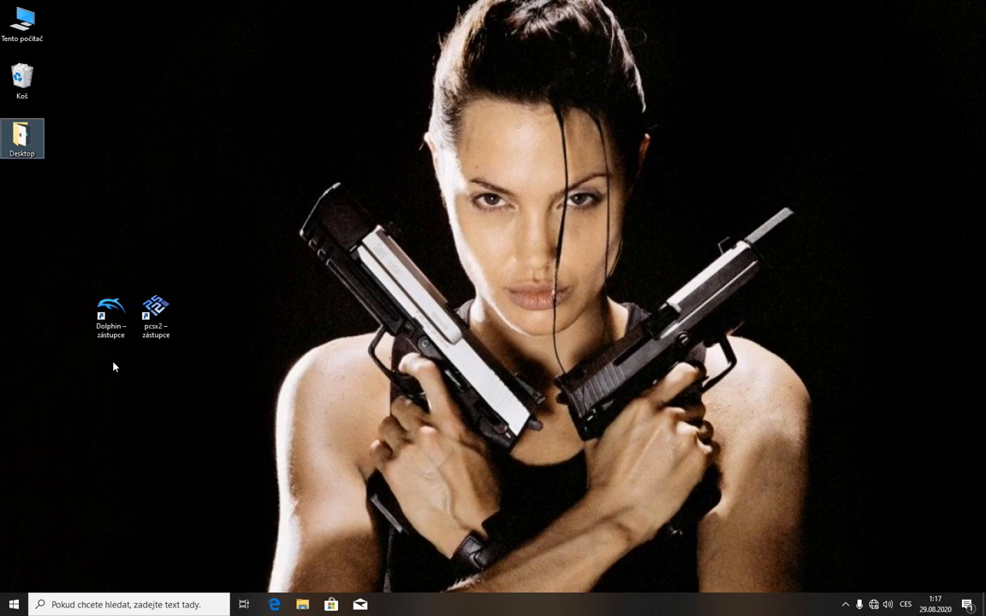
mouse_move(140, 382)
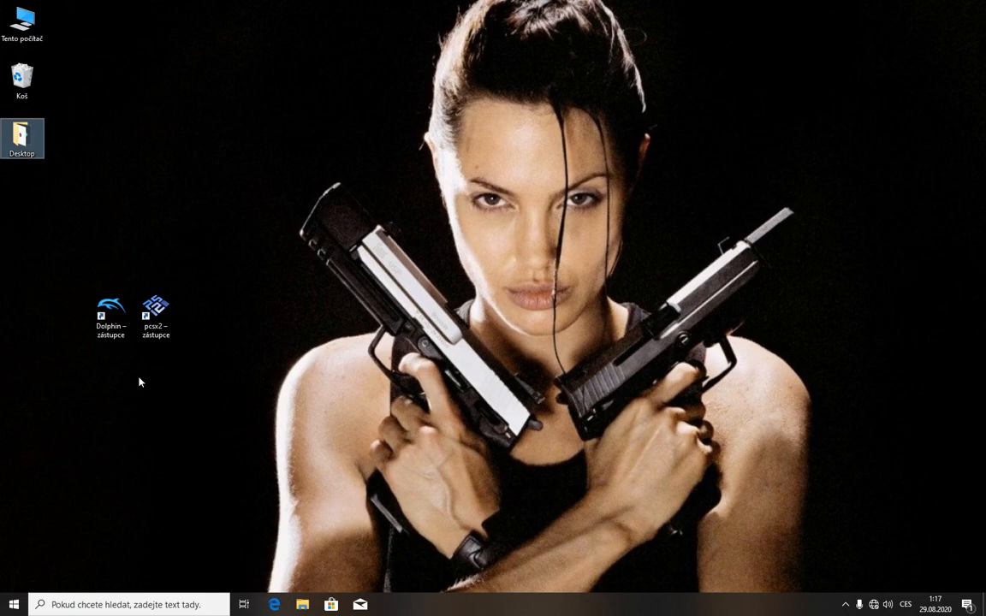
Launch PCSX2 from its desktop shortcut and boot the game into its own window.
double_click(154, 309)
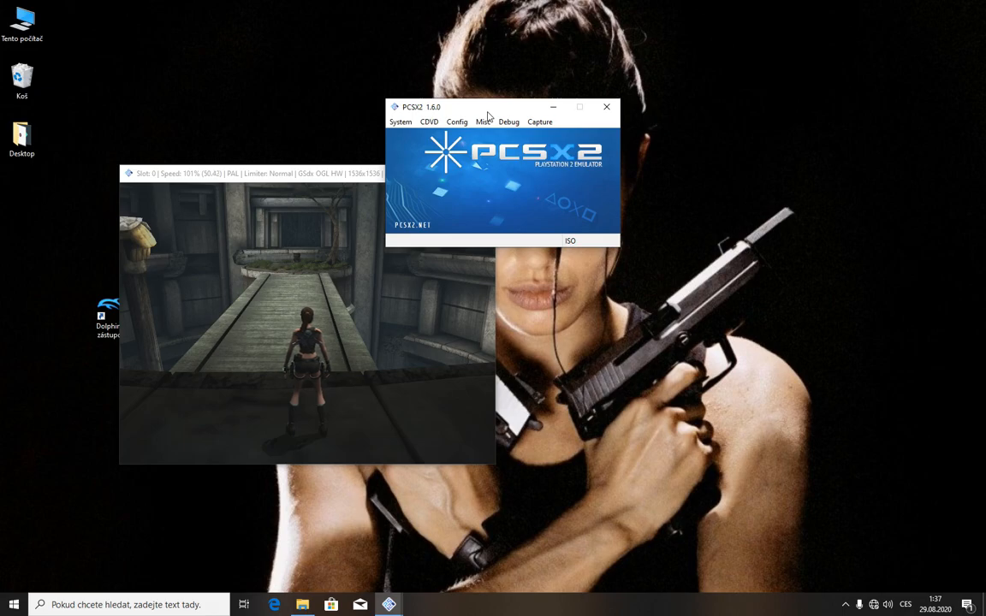
mouse_move(513, 90)
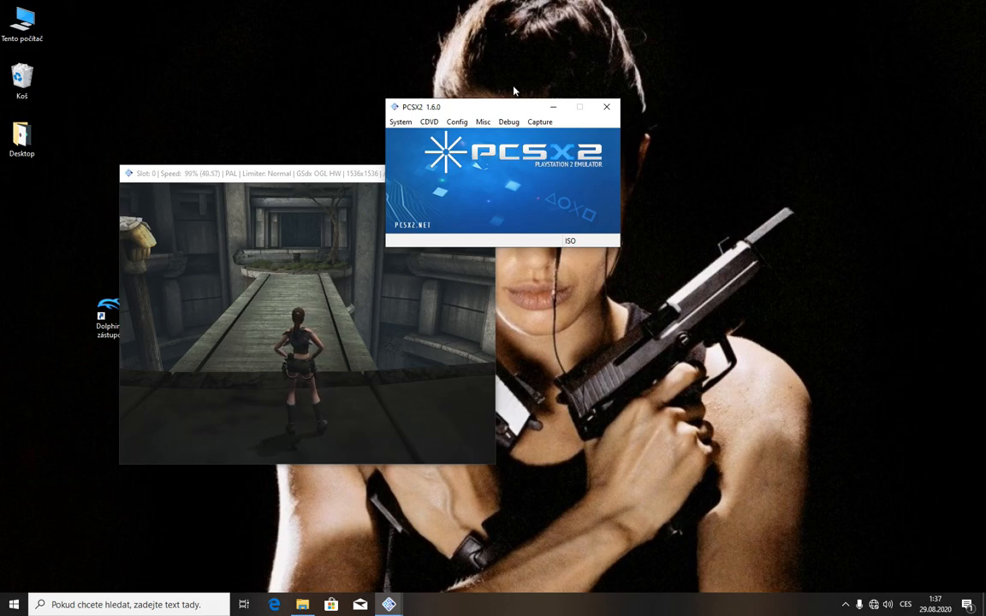
In GSdx settings try Direct3D 11, then set Renderer to OpenGL (Software) and confirm.
click(455, 122)
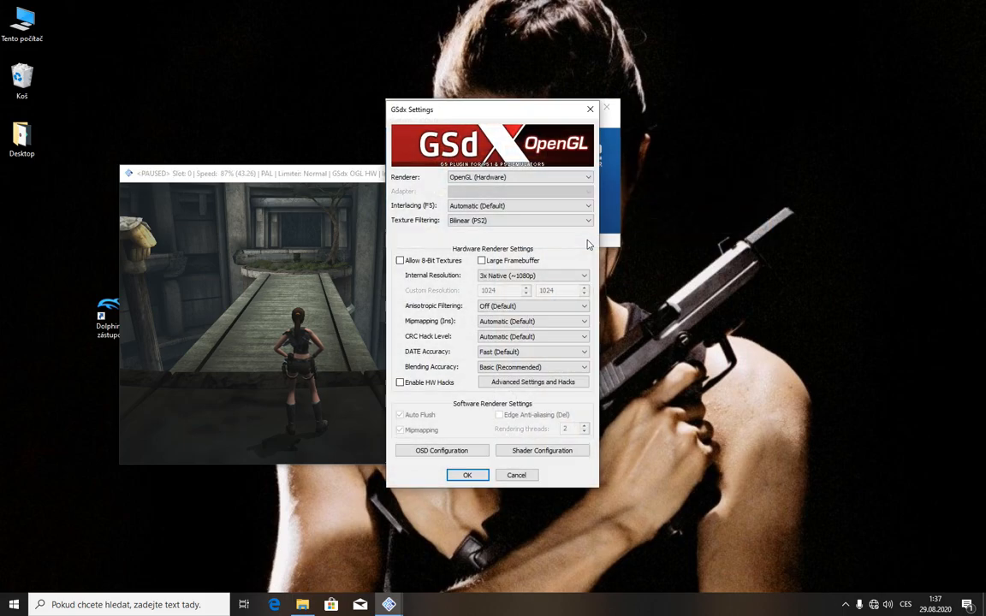
mouse_move(585, 246)
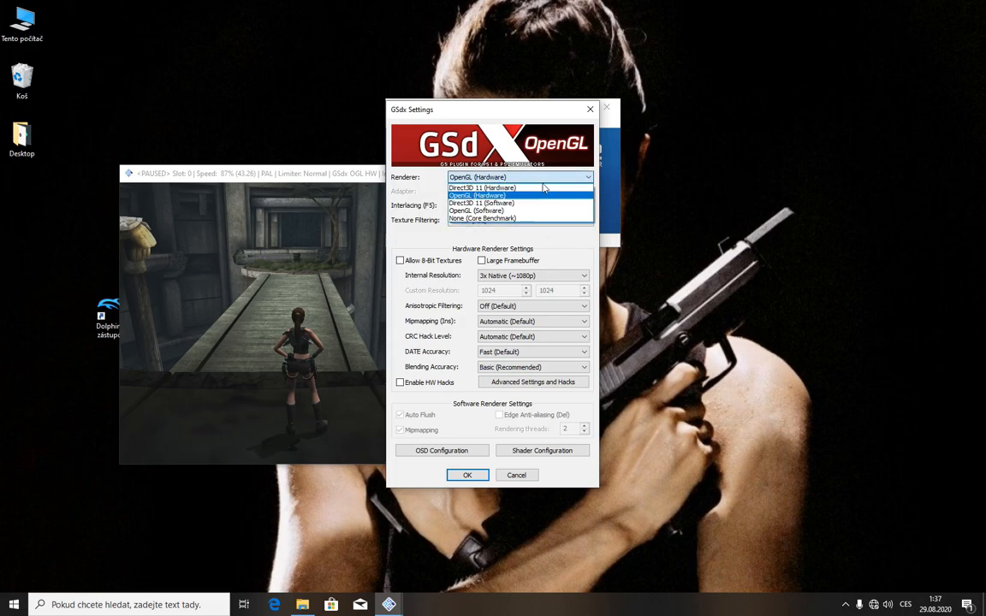
click(482, 202)
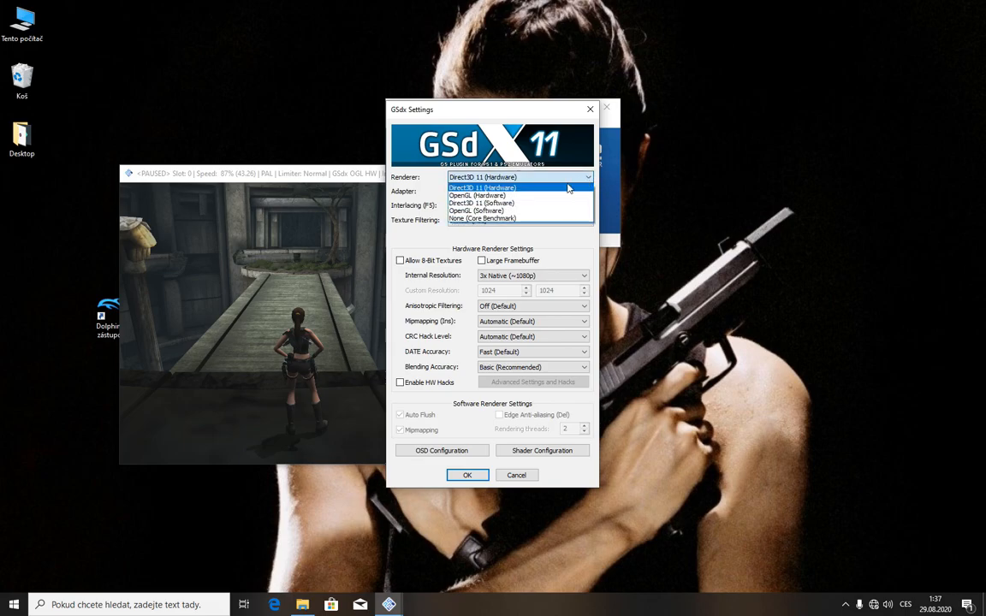
click(476, 195)
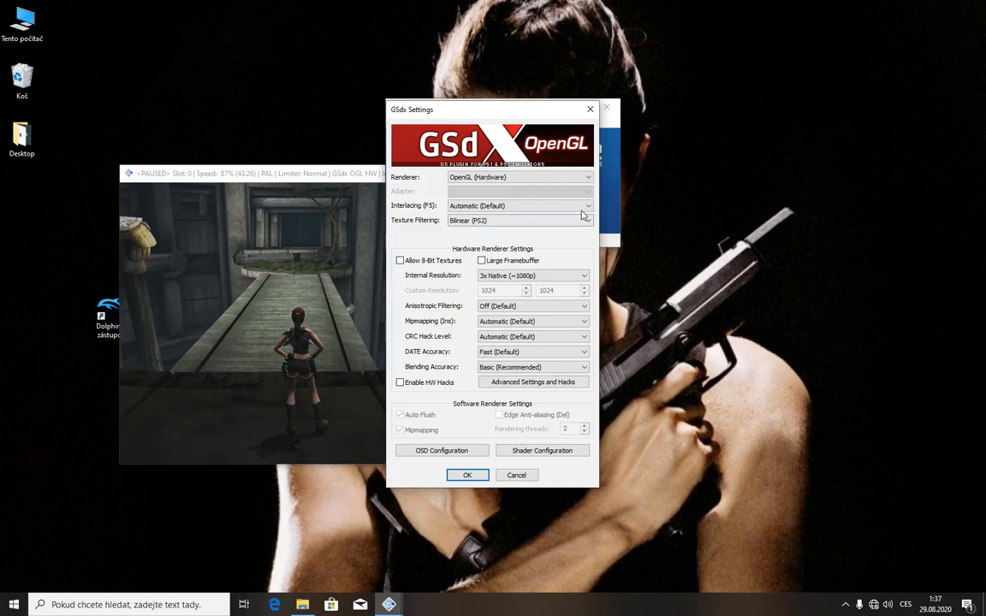
click(519, 176)
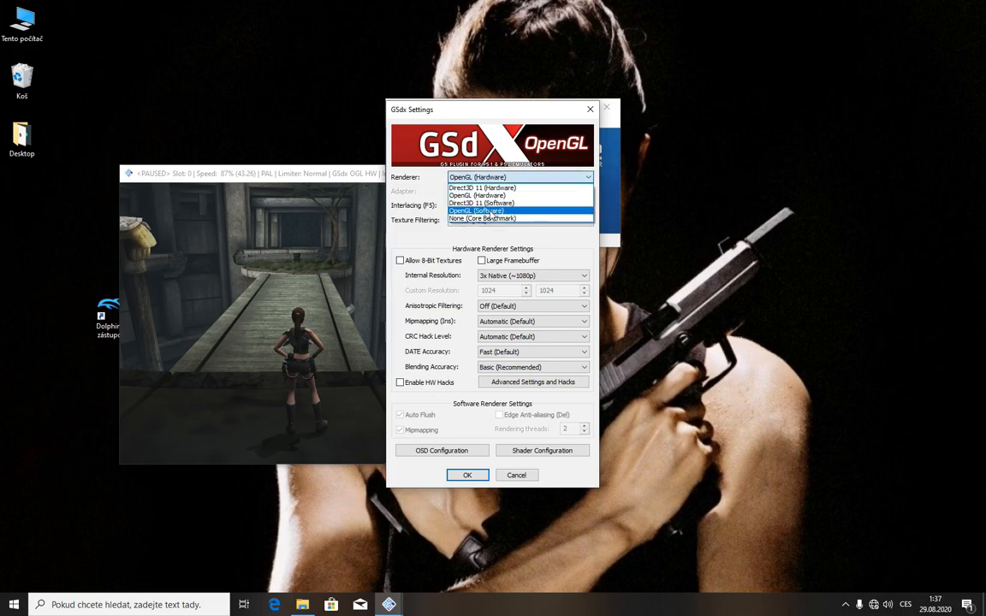
click(467, 475)
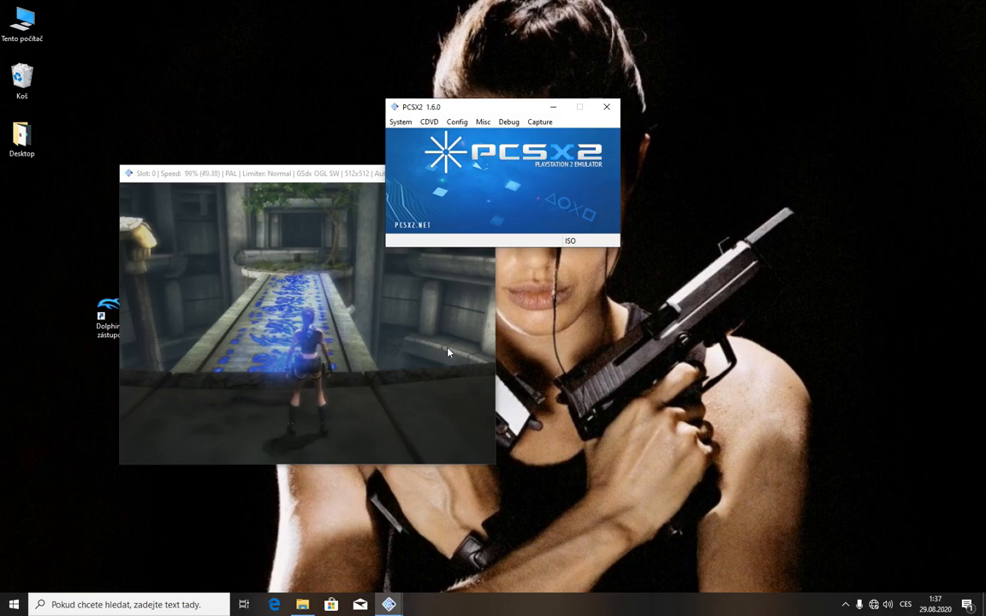
In GSdx settings choose OpenGL (Hardware) with 3x Native (~1080p) internal resolution.
click(455, 121)
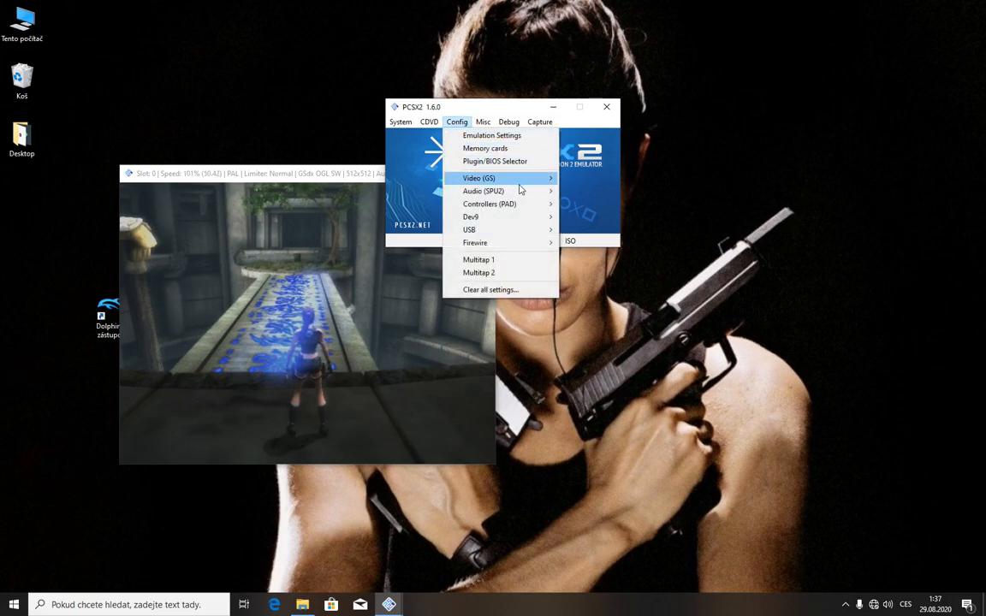
click(479, 178)
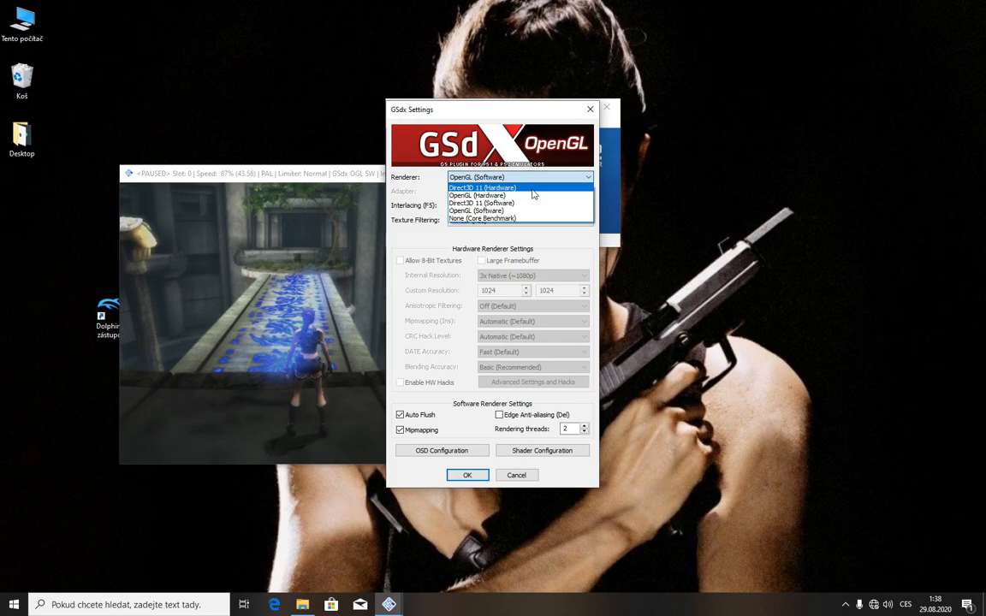
click(476, 195)
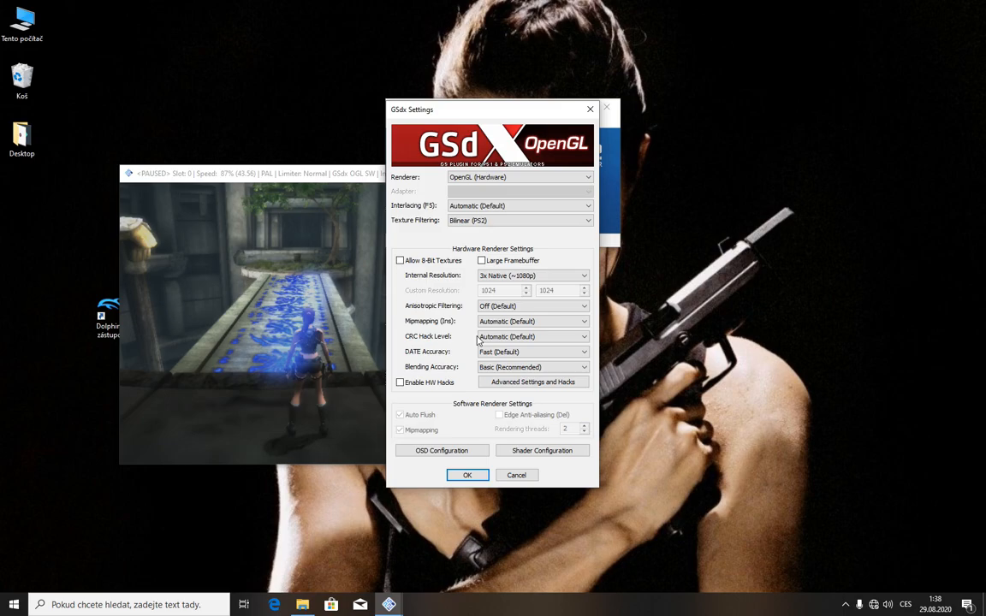
click(533, 274)
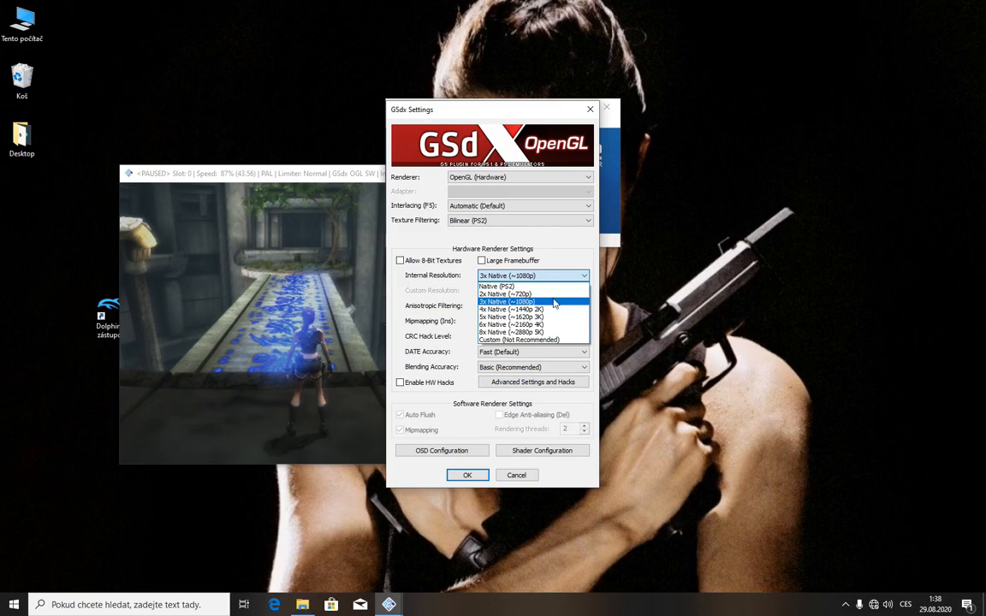
click(505, 301)
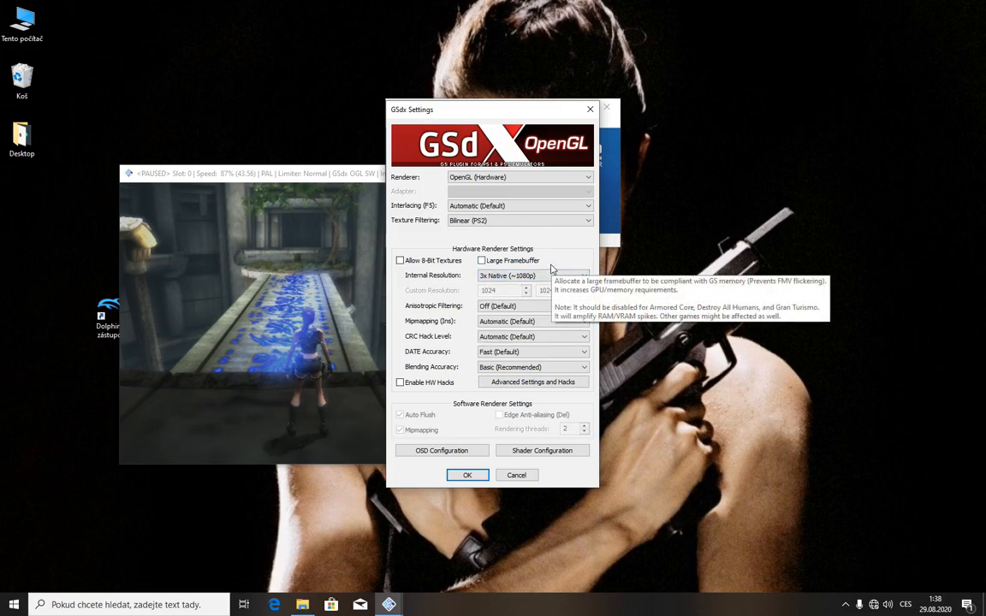
mouse_move(558, 269)
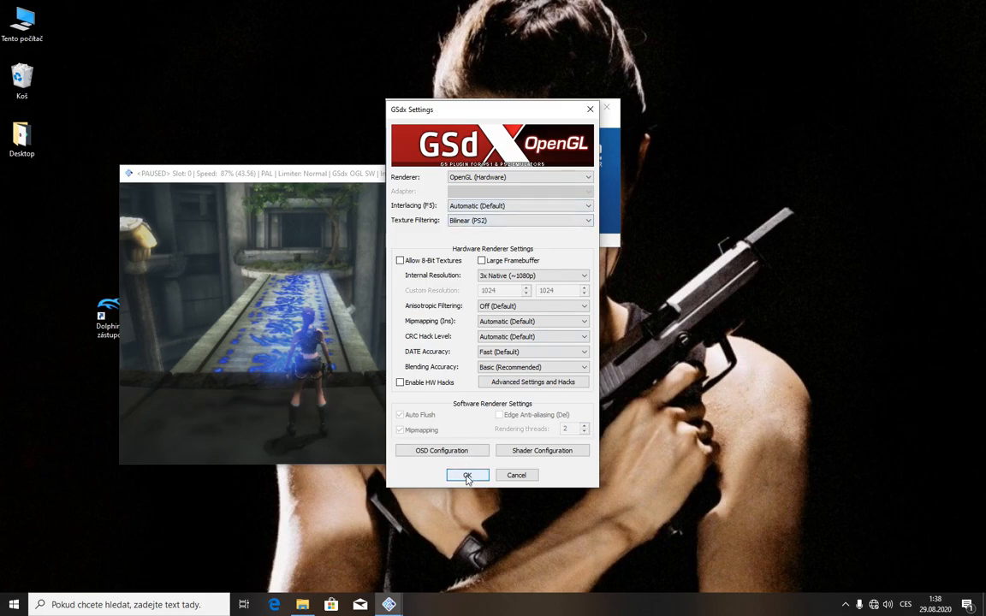
Confirm the GSdx settings so the corridor renders cleanly without the blue glow.
click(468, 475)
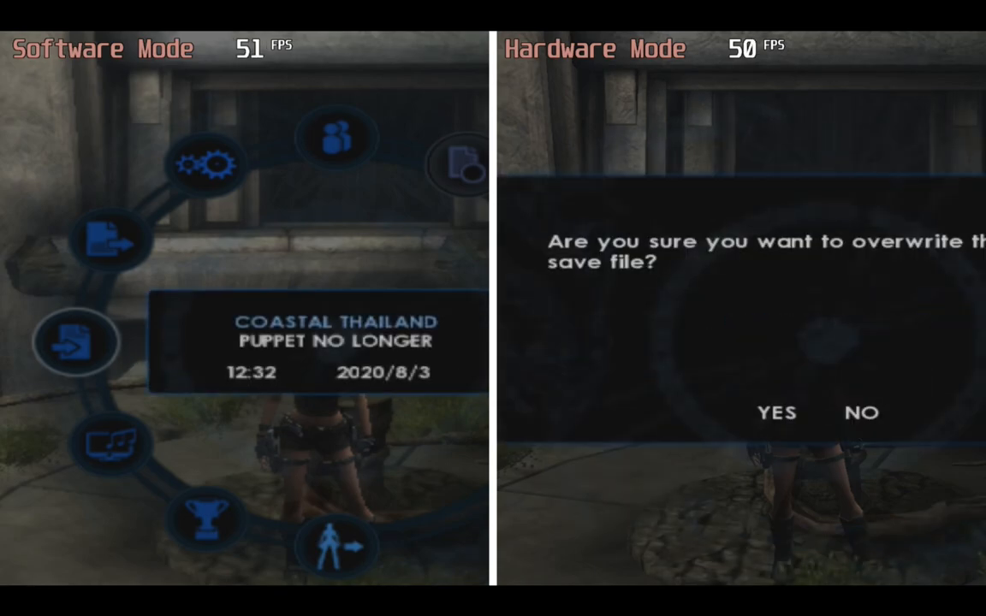
click(775, 413)
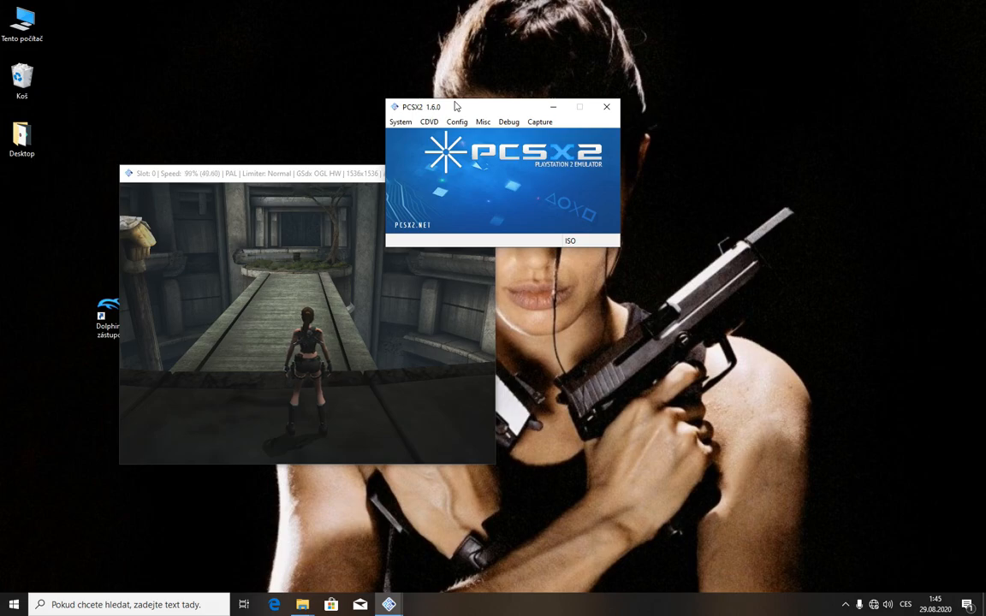
Review the LilyPad Pad 1 binding list, accept it, and close PCSX2.
click(401, 121)
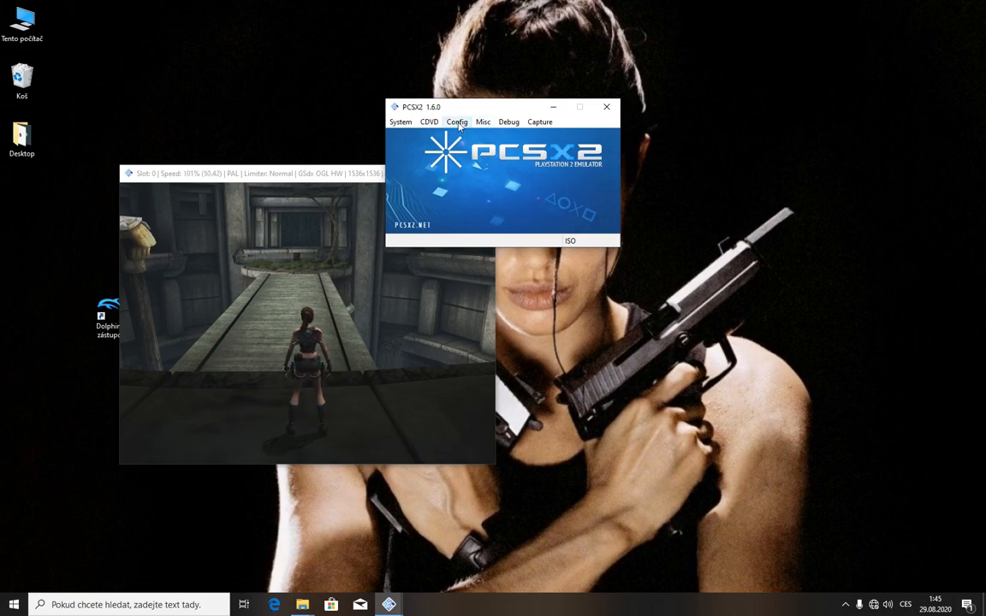
click(455, 122)
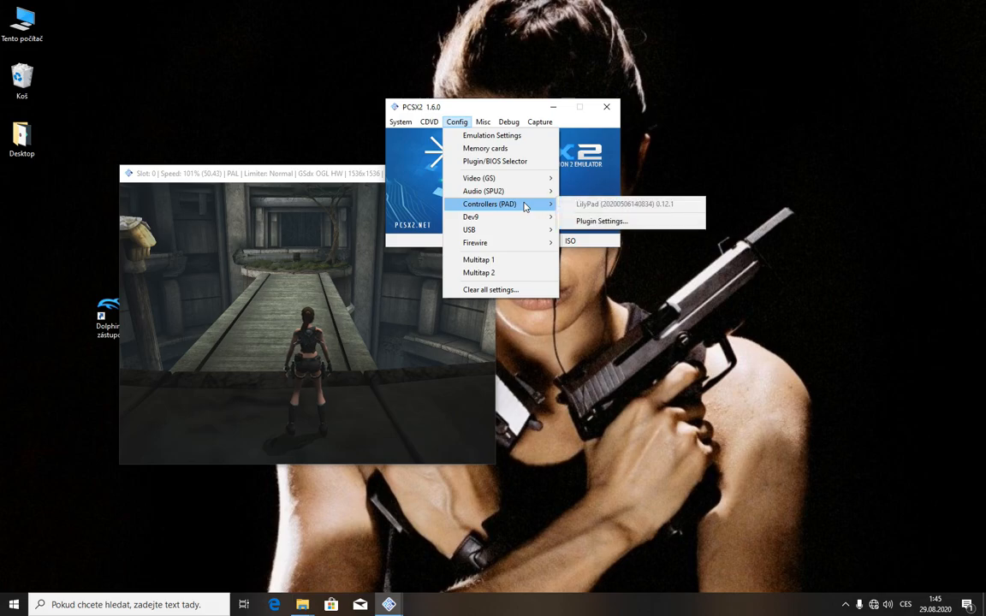
click(625, 203)
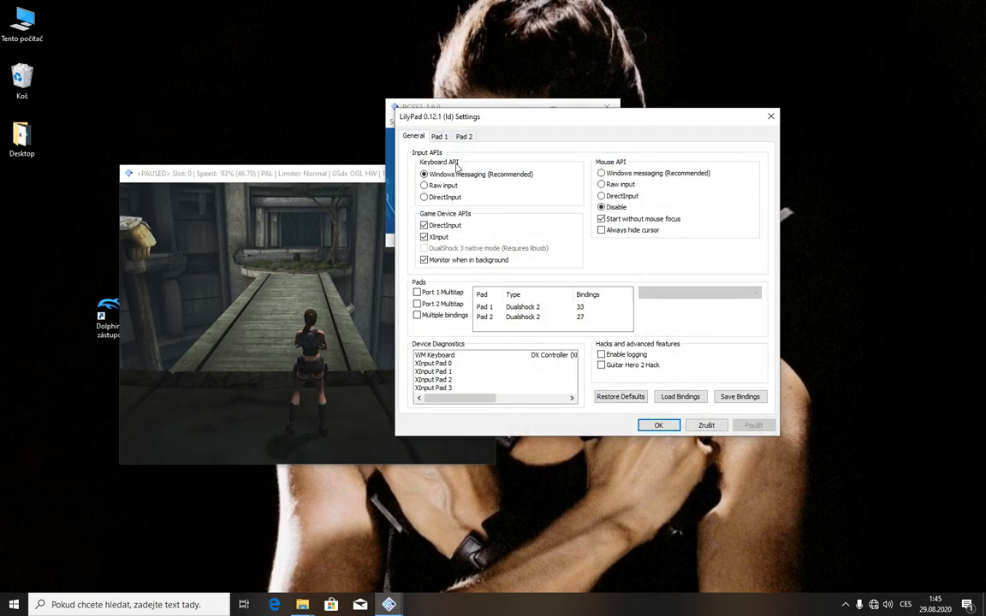
click(438, 137)
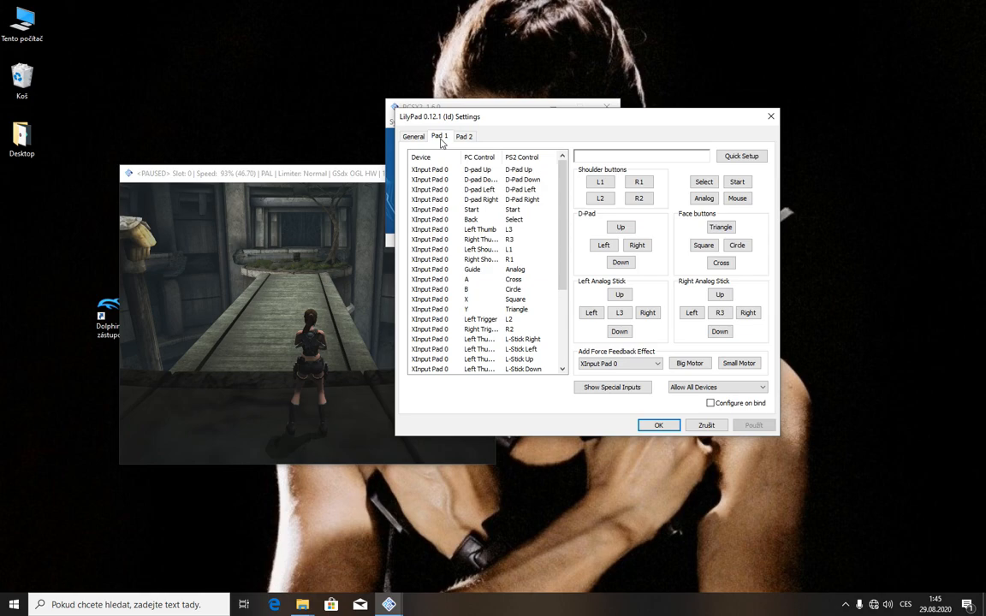
mouse_move(634, 230)
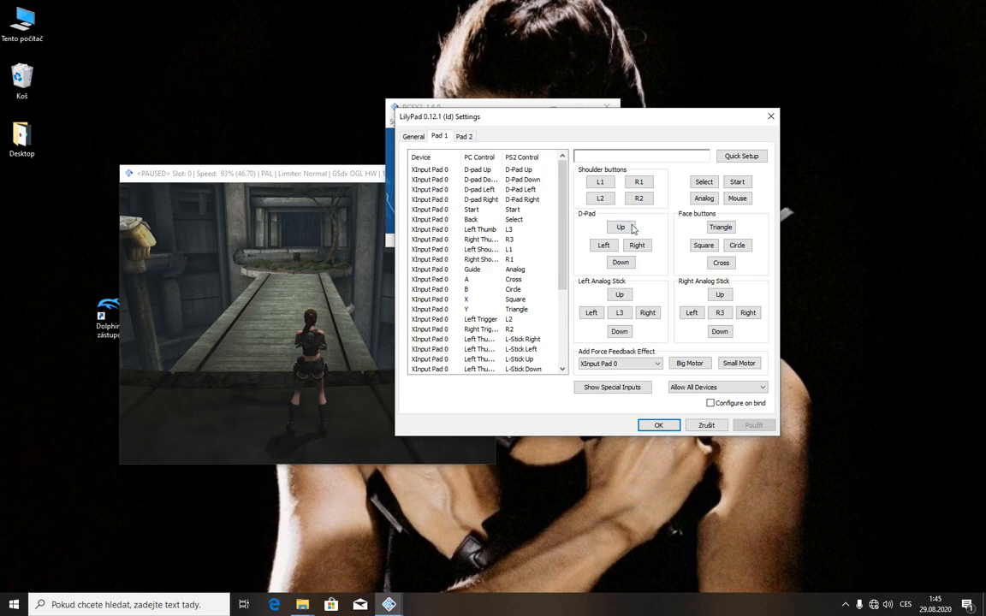
scroll(down, 3)
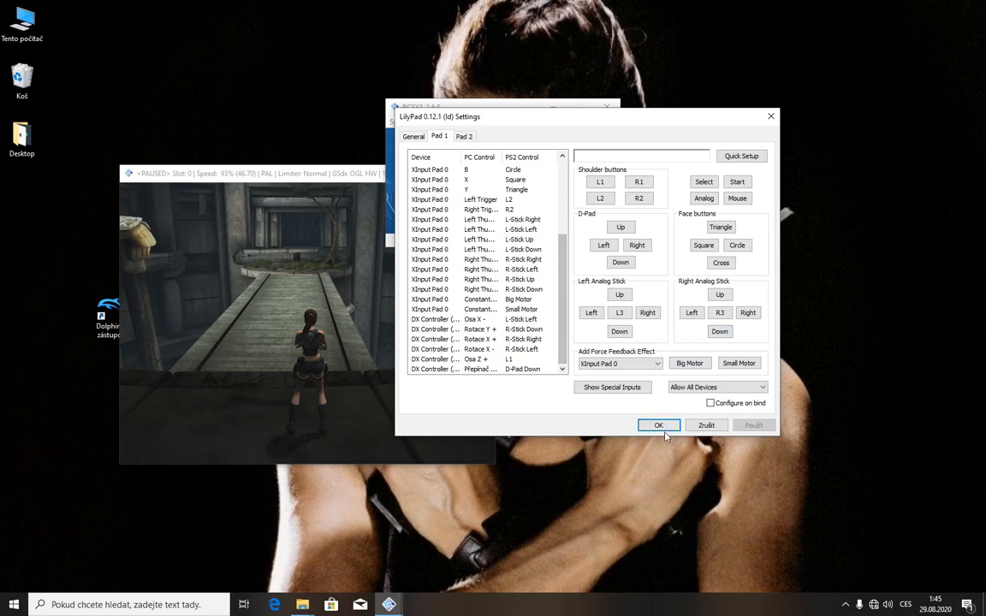
click(657, 425)
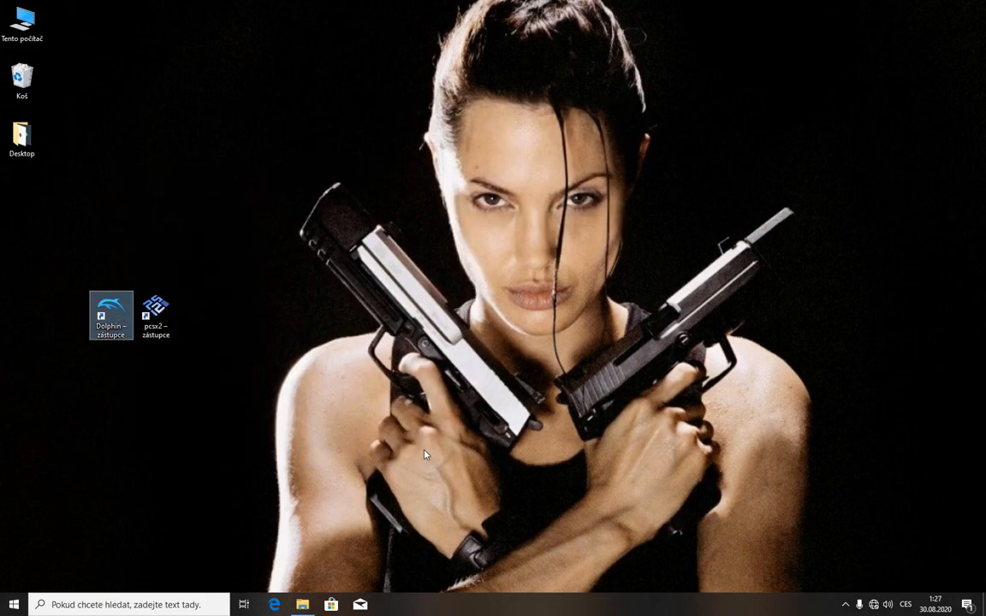
Launch Dolphin, check Graphics Enhancements, and pick a Backend on the General page.
double_click(110, 309)
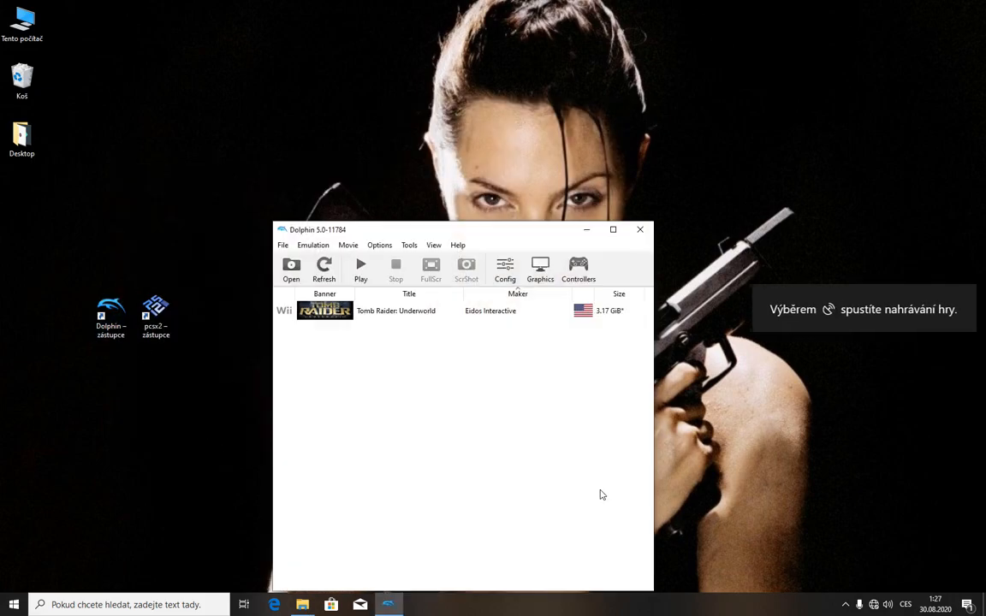
click(541, 271)
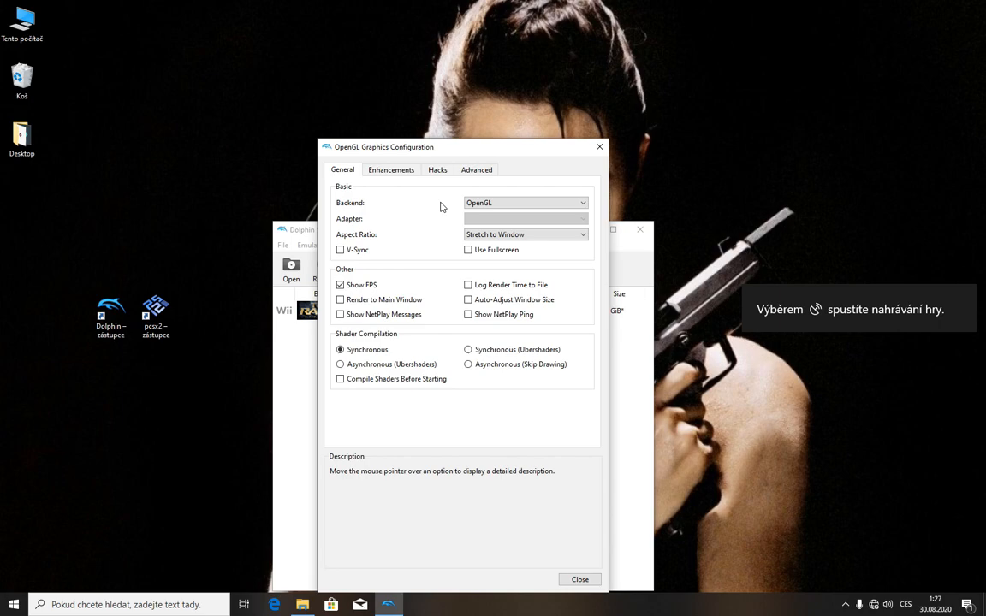
click(390, 169)
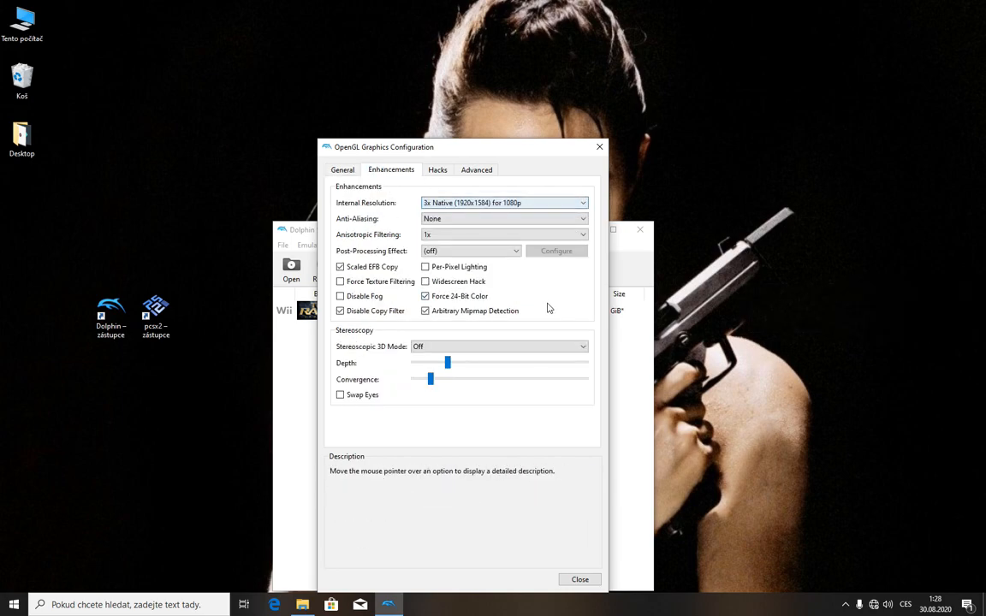
click(342, 169)
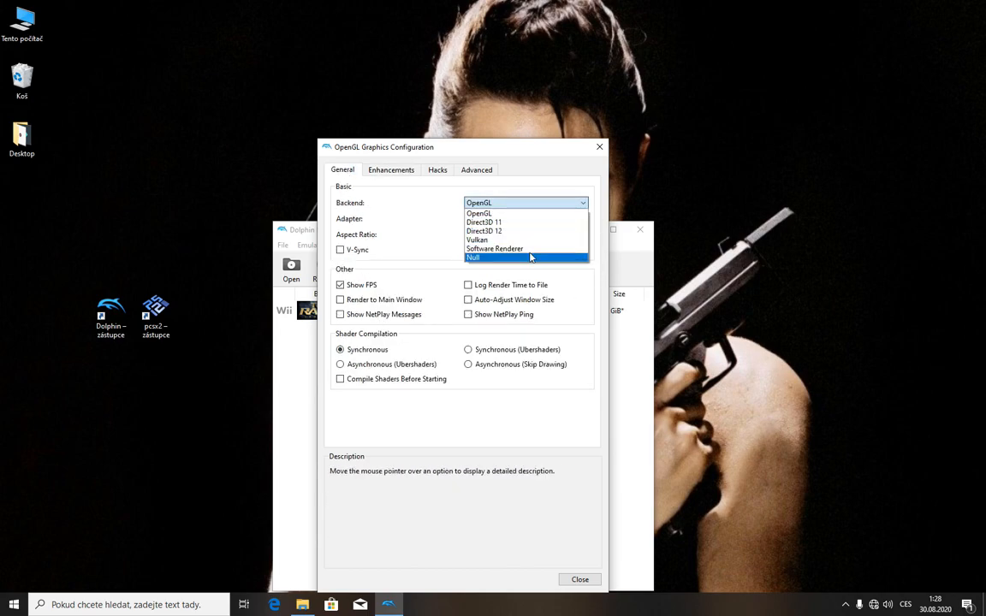
mouse_move(537, 213)
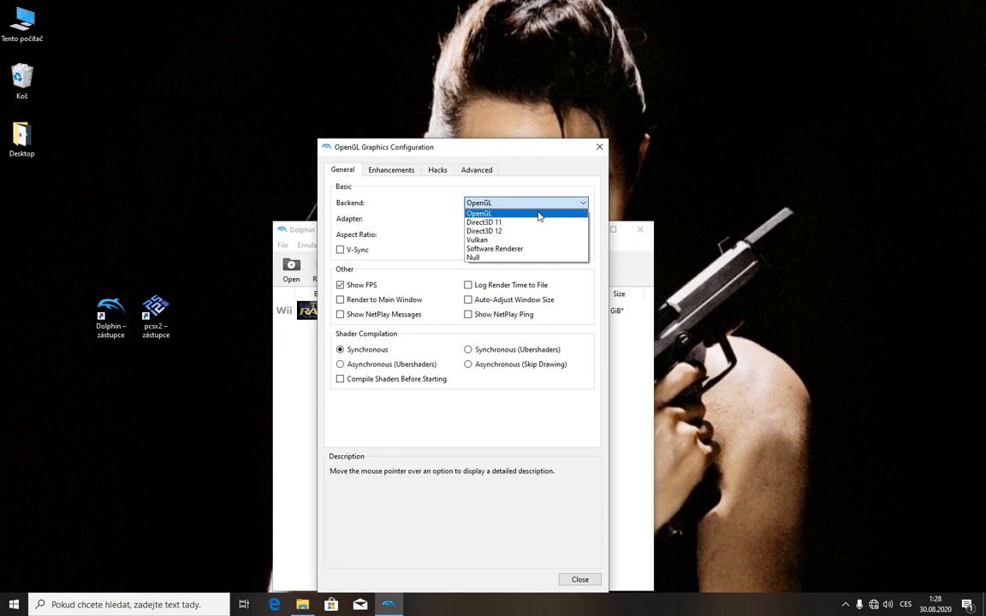
mouse_move(538, 243)
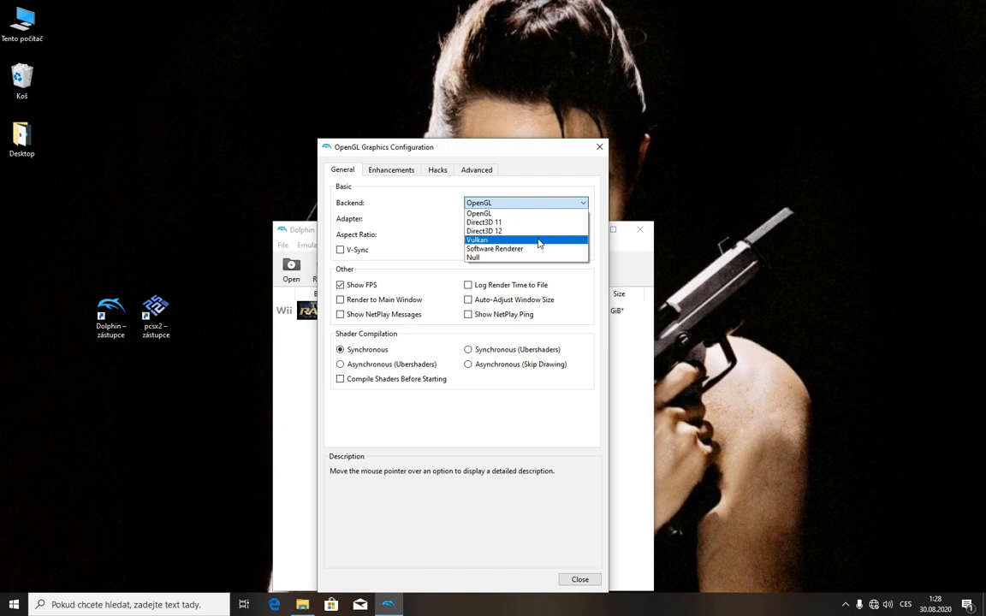
click(578, 578)
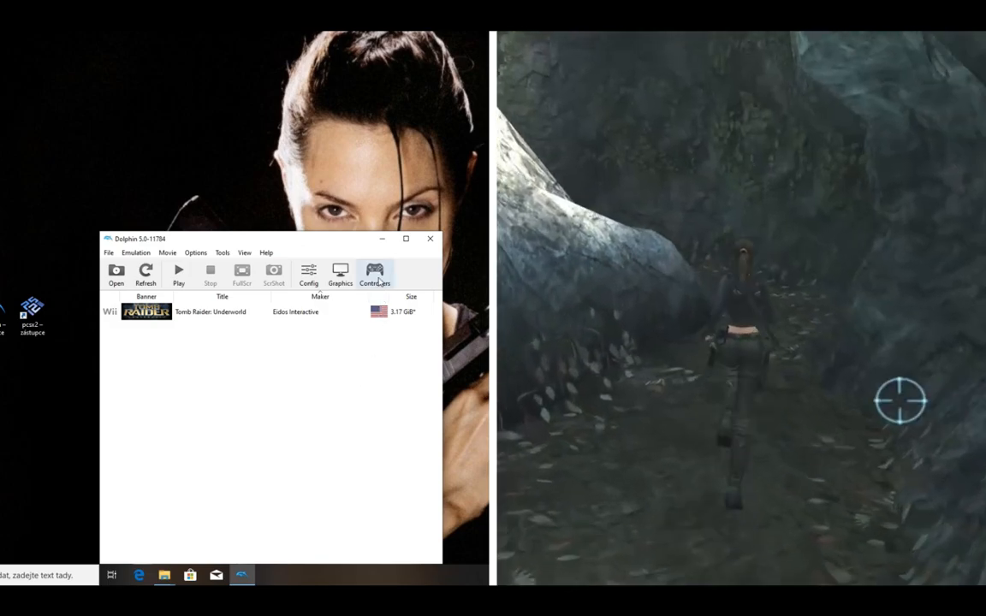
Bring up Dolphin's Controllers window and the Wii Remote 1 mapping dialog.
click(373, 274)
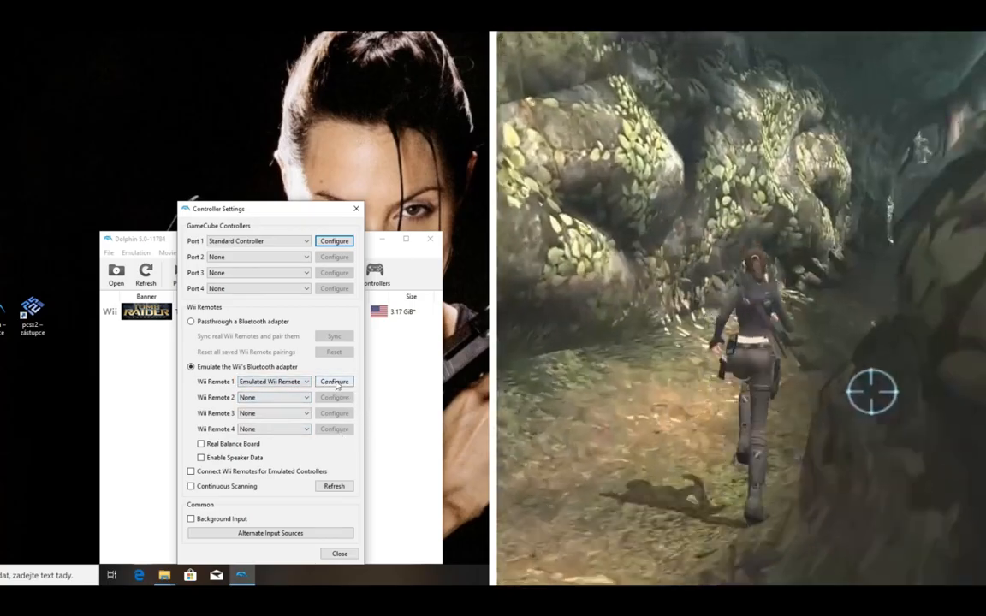
click(334, 380)
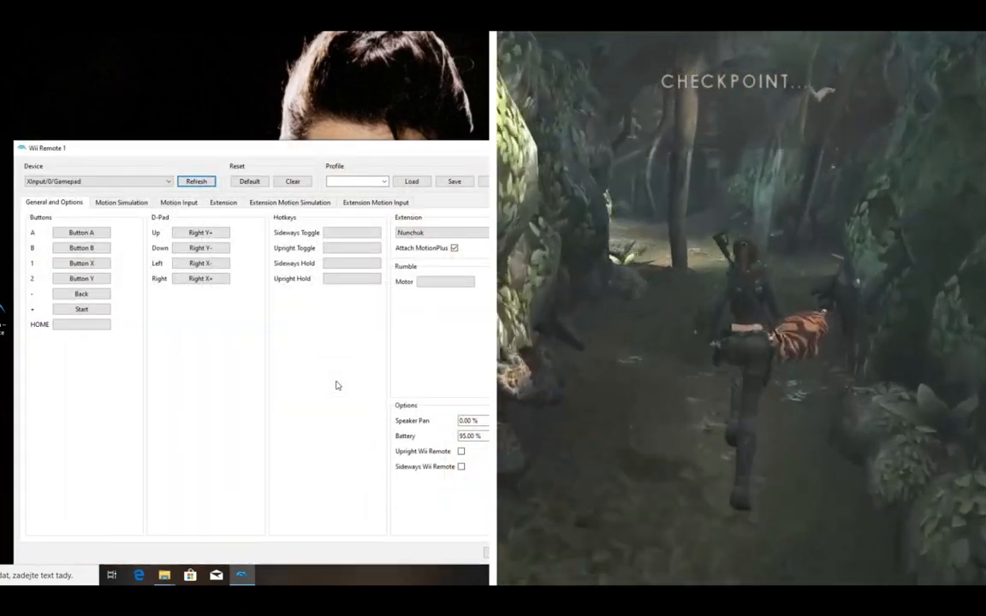
Clear Wii Remote 1's mappings and rebind A, B, 1, 2, minus, plus to gamepad A, B, X, Y, Back, Start.
click(291, 181)
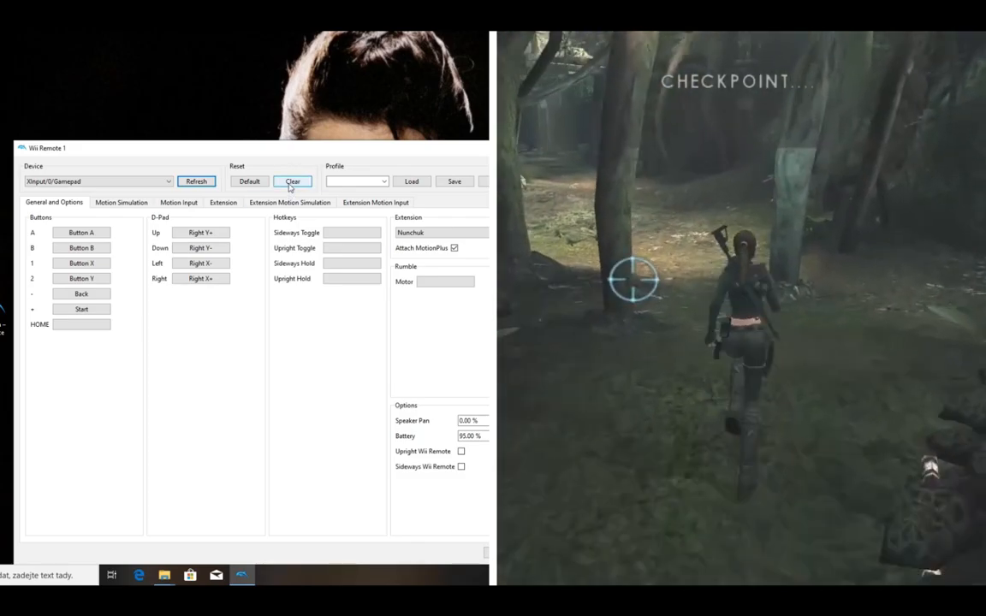
click(290, 181)
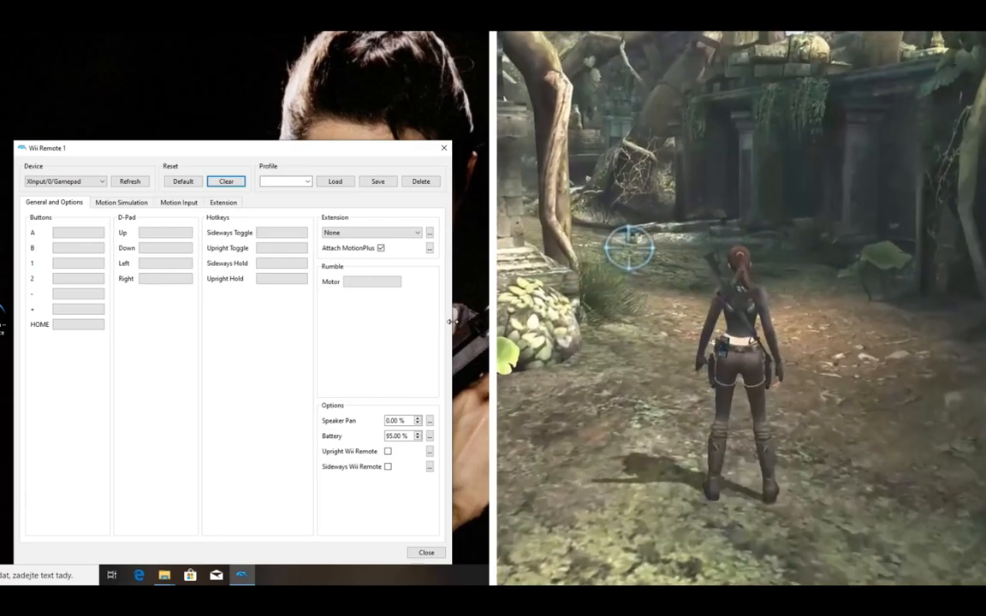
click(77, 233)
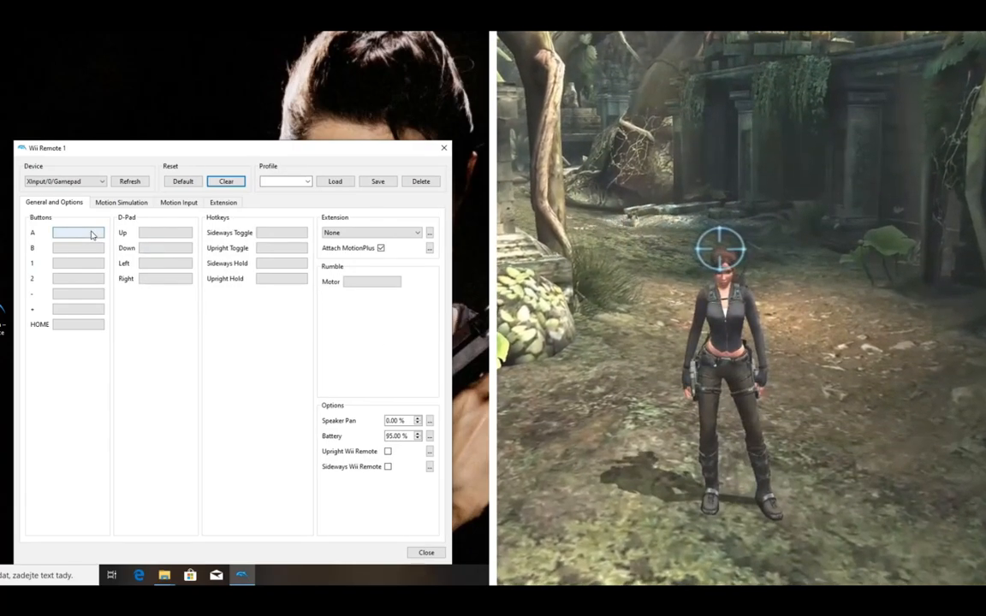
click(77, 247)
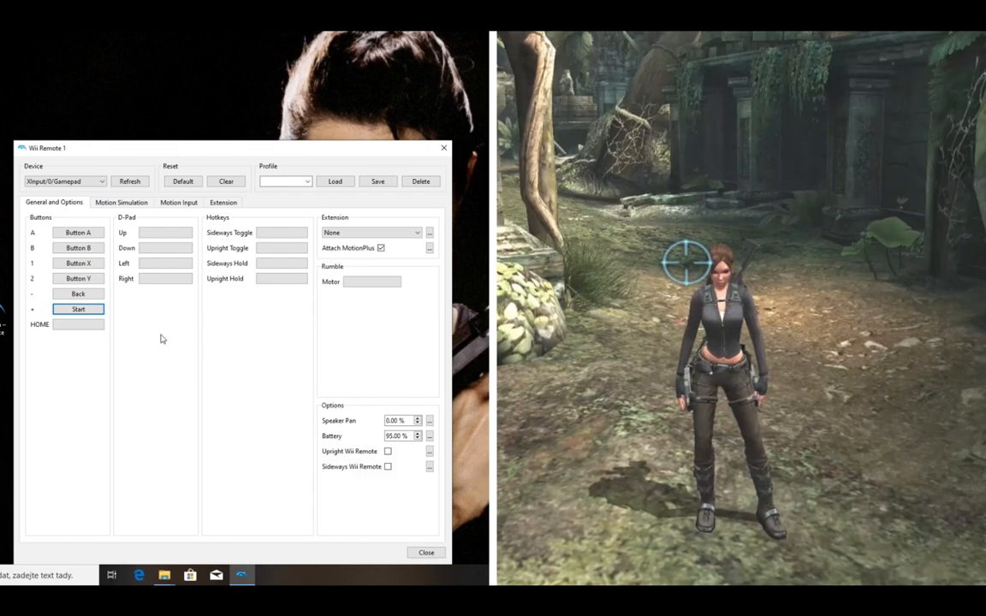
mouse_move(164, 233)
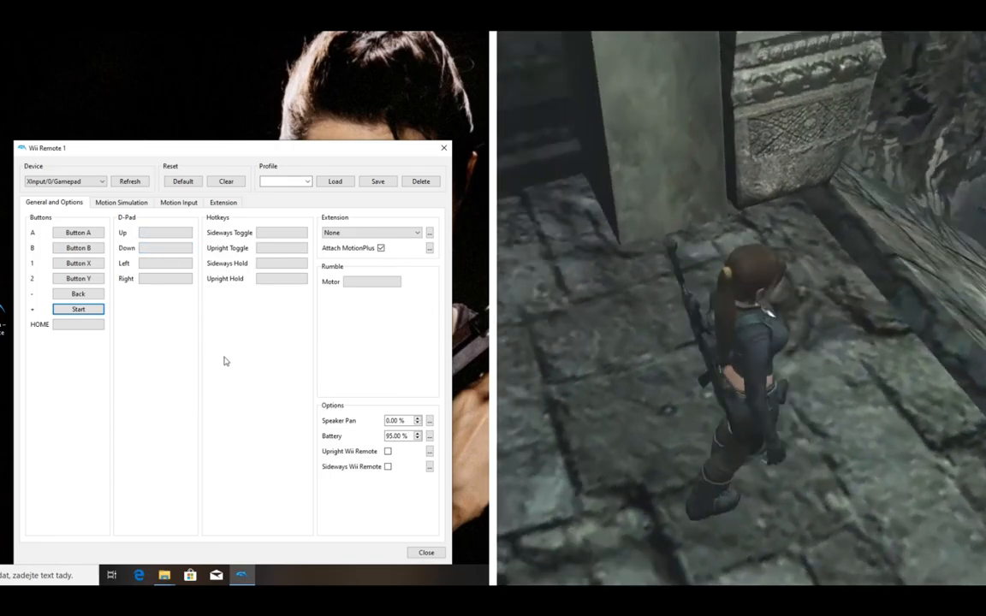
Bind D-Pad Up, Down, Left, Right to the right stick and set Extension to Nunchuk.
click(164, 233)
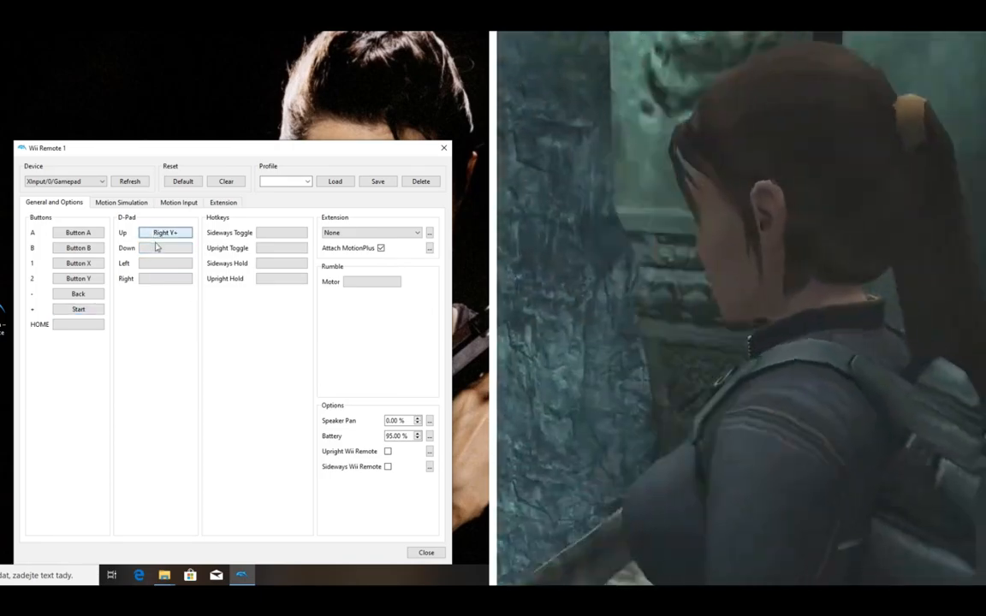
click(164, 264)
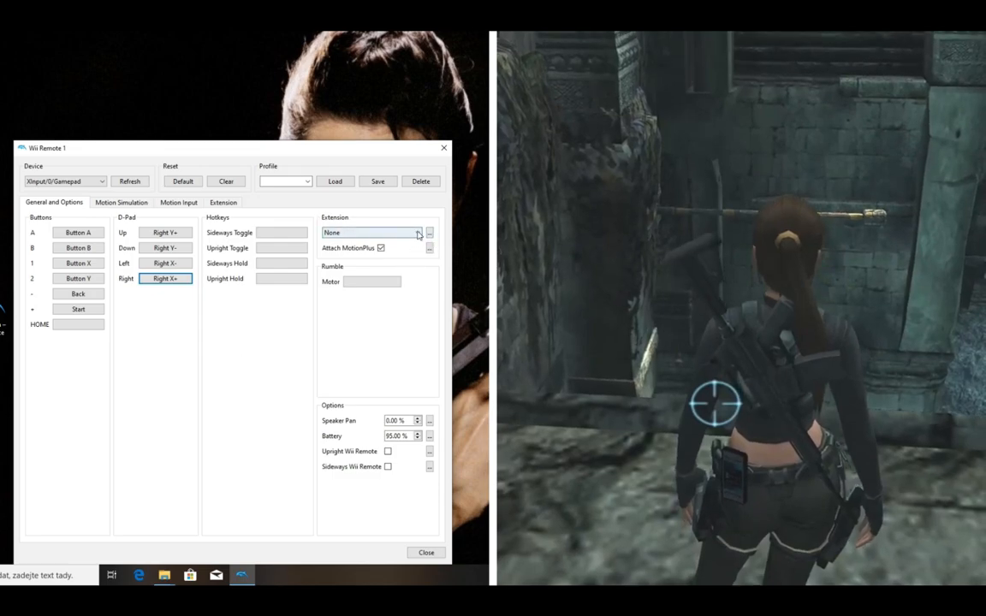
click(373, 232)
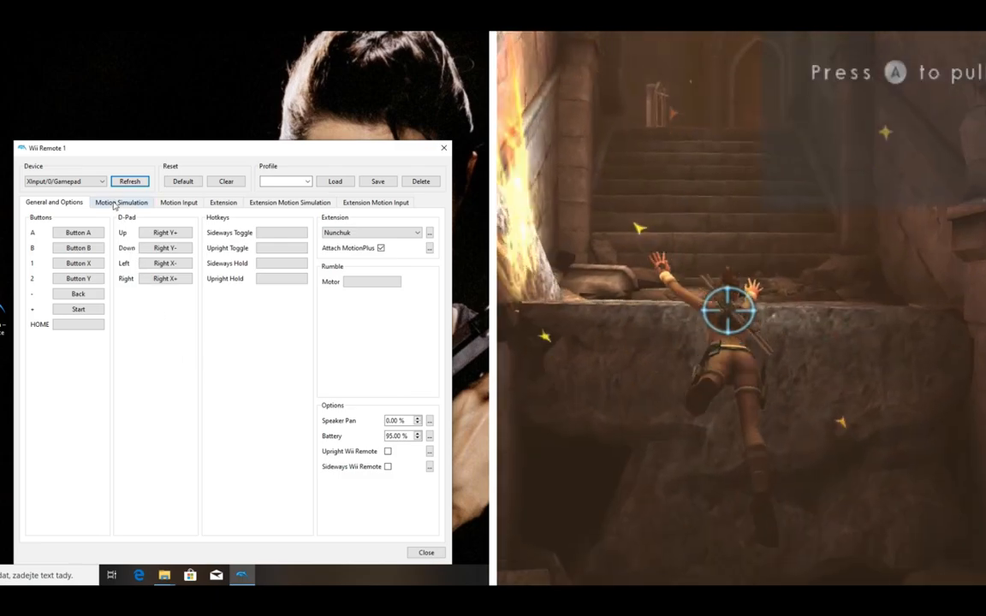
In Motion Simulation bind Shake X to Shoulder L and Shake Y to Trigger L.
click(121, 202)
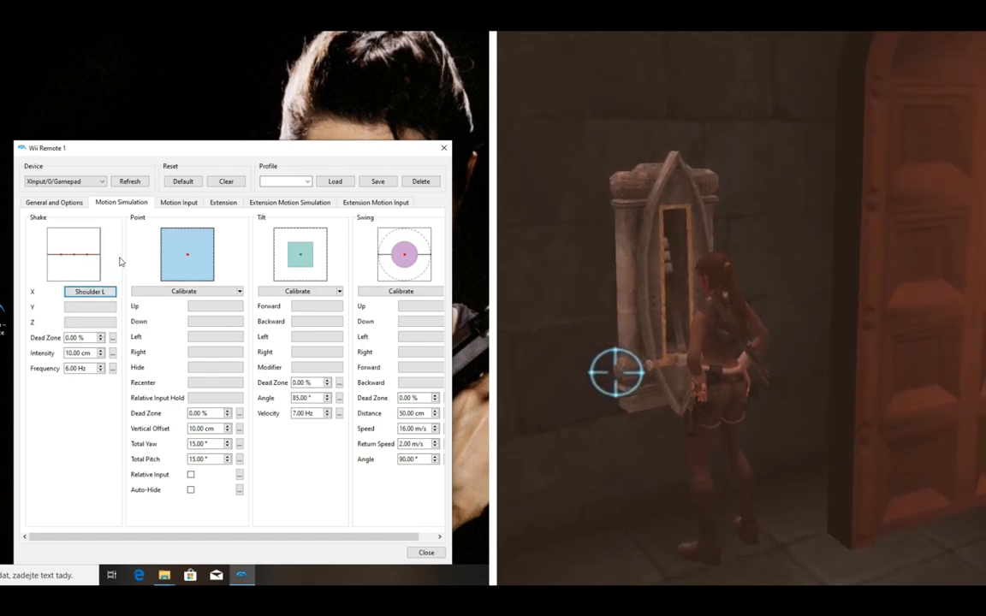
mouse_move(89, 306)
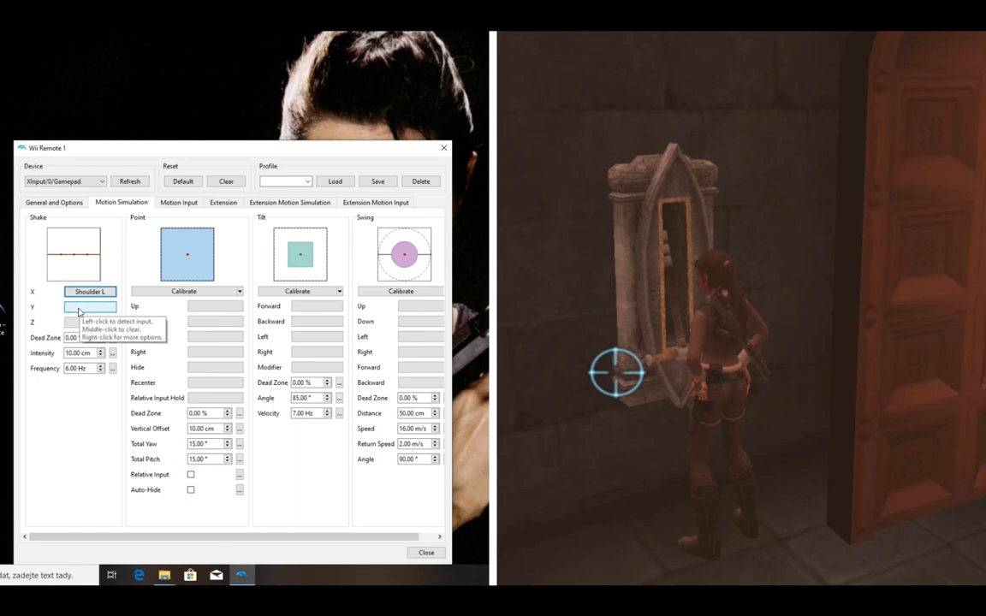
click(89, 306)
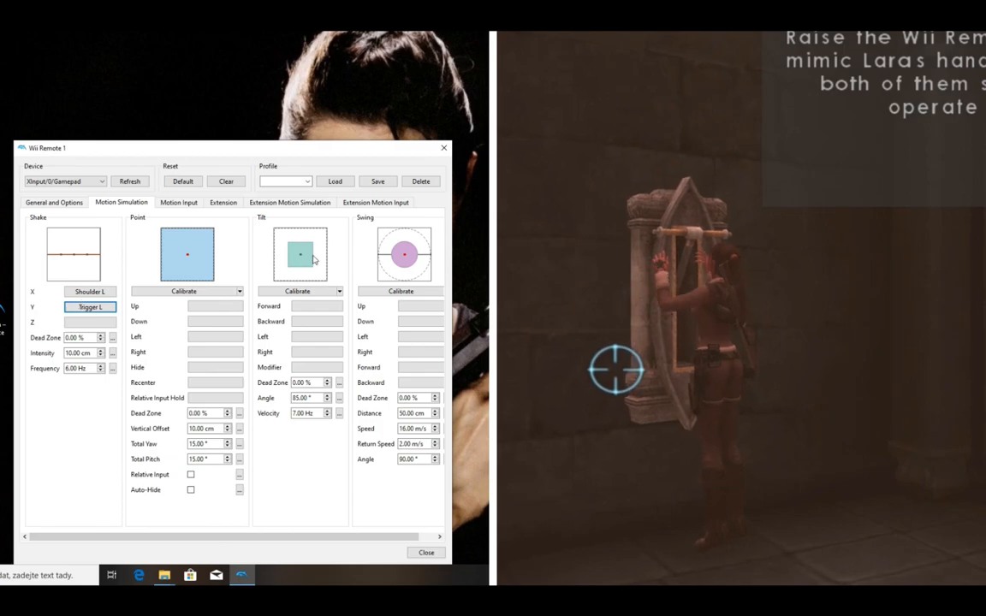
click(289, 202)
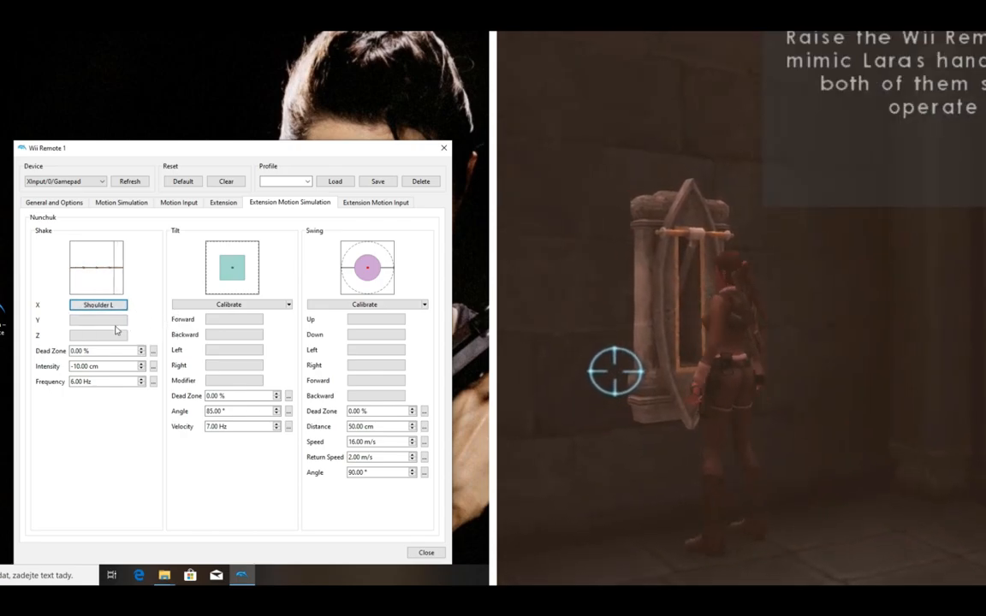
Map the Nunchuk shake X to Shoulder L and shake Y to Trigger L.
click(97, 320)
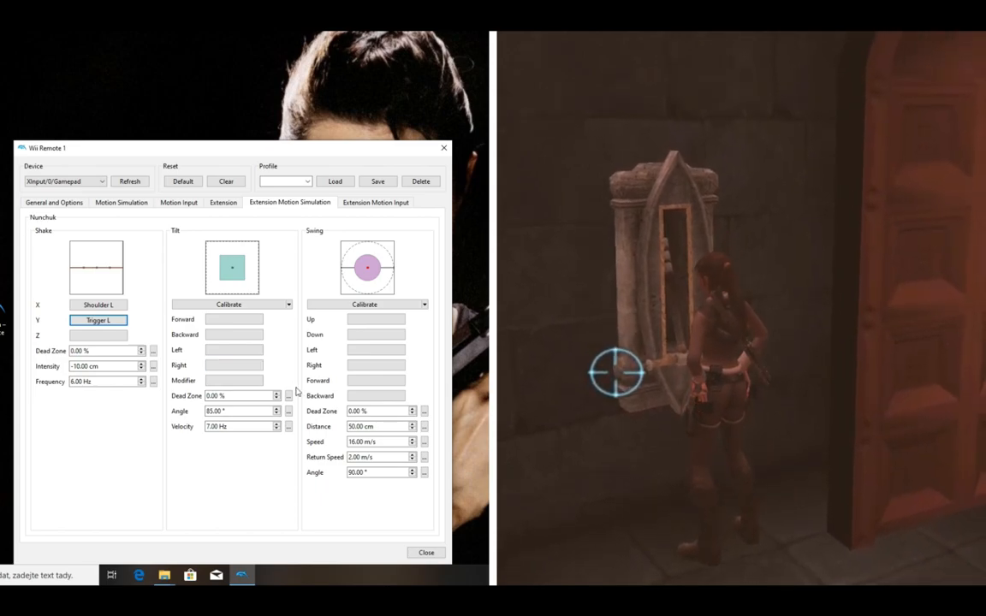
click(376, 365)
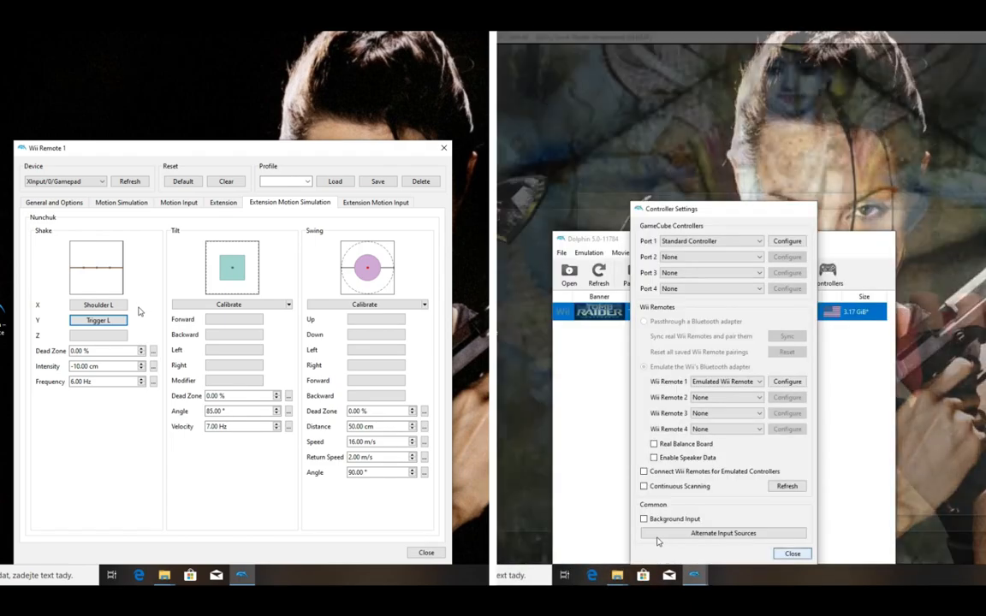
Map Point Up/Down/Left/Right to the right stick's Y+/Y-/X-/X+ axes.
click(120, 202)
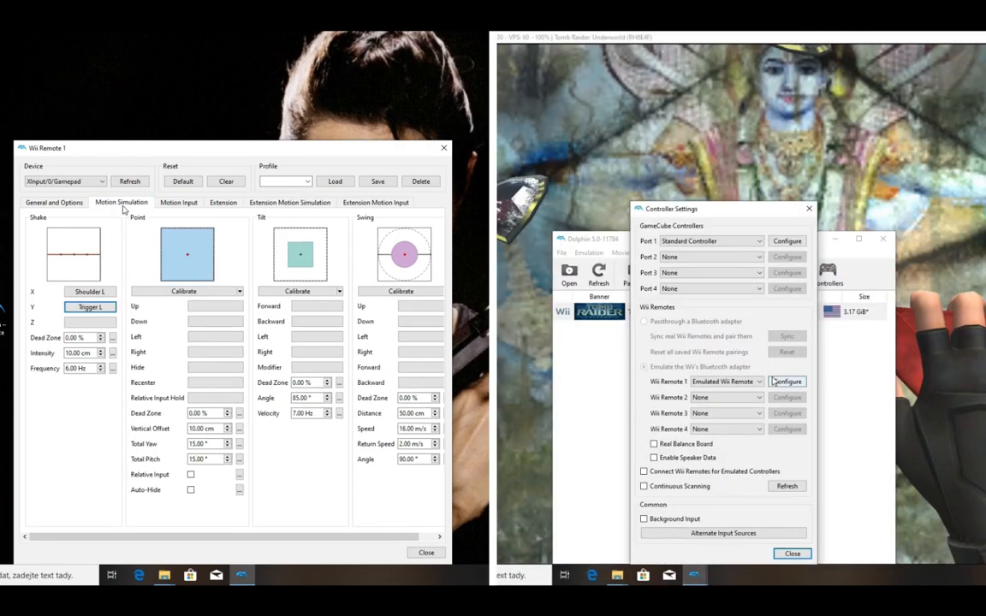
click(725, 380)
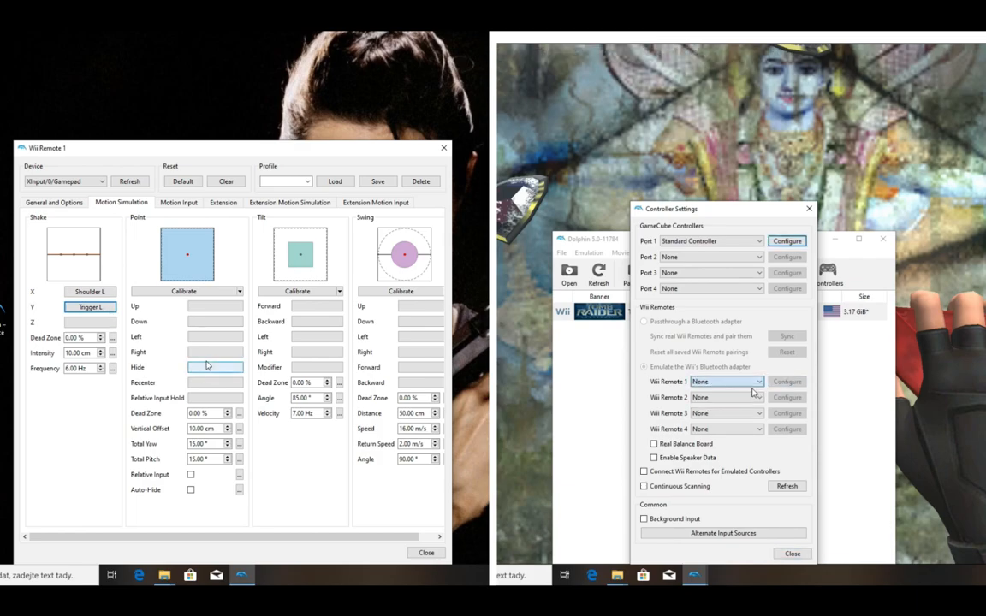
click(726, 382)
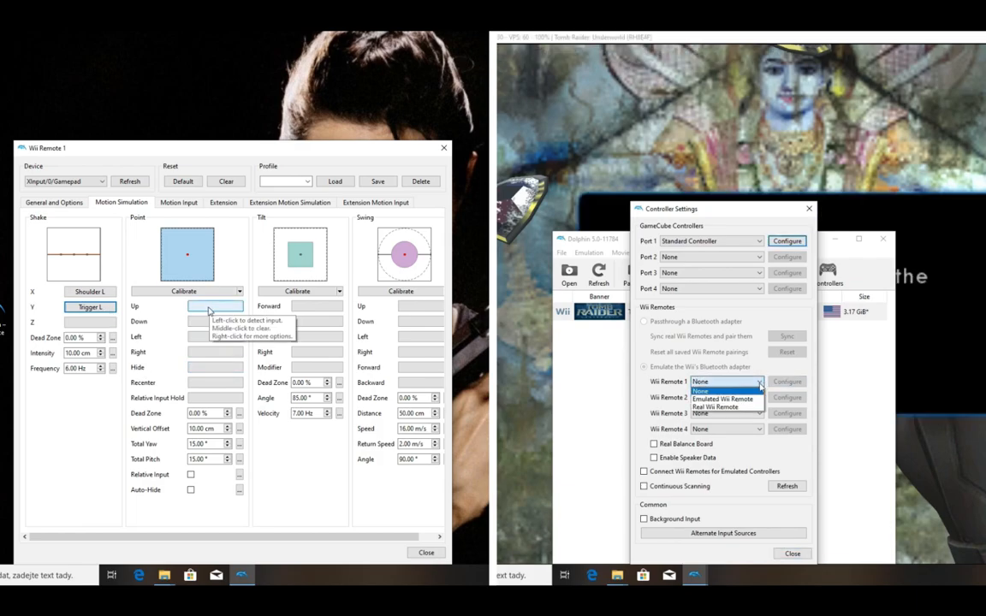
click(722, 397)
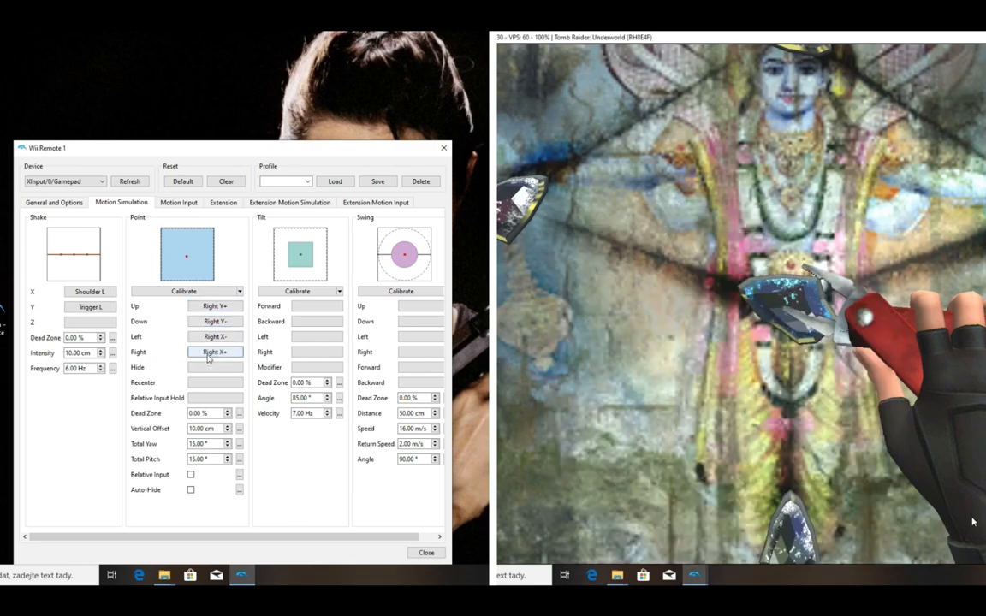
mouse_move(216, 352)
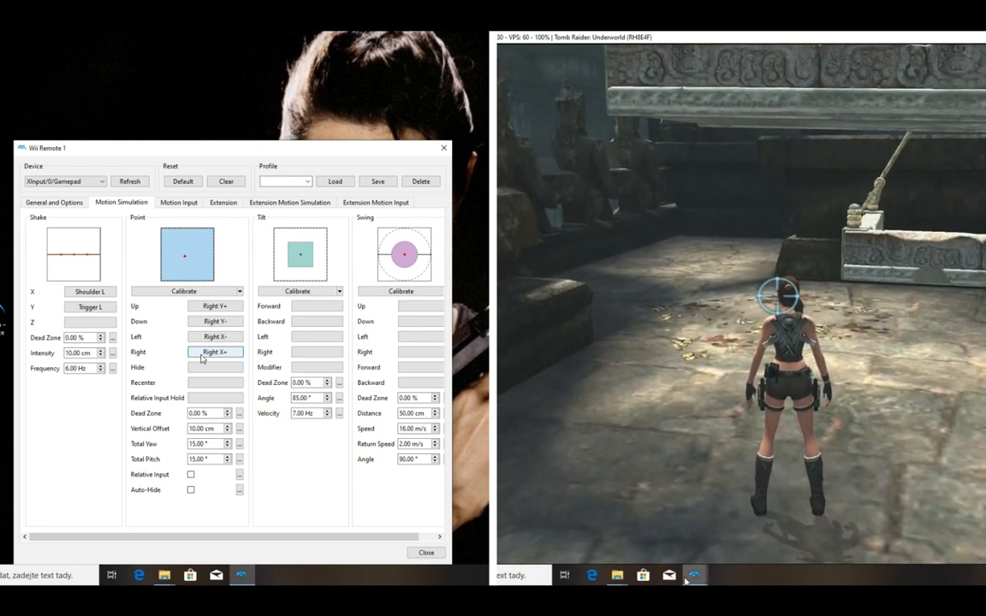
Set Wii Remote 1 to Emulated Wii Remote in Controllers settings and close the dialog.
click(693, 575)
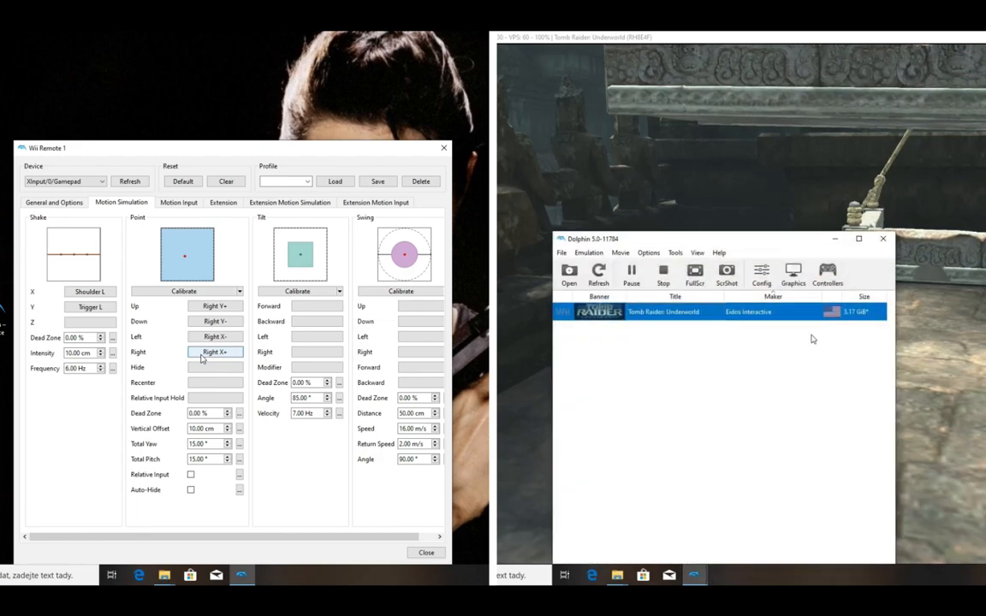
click(827, 274)
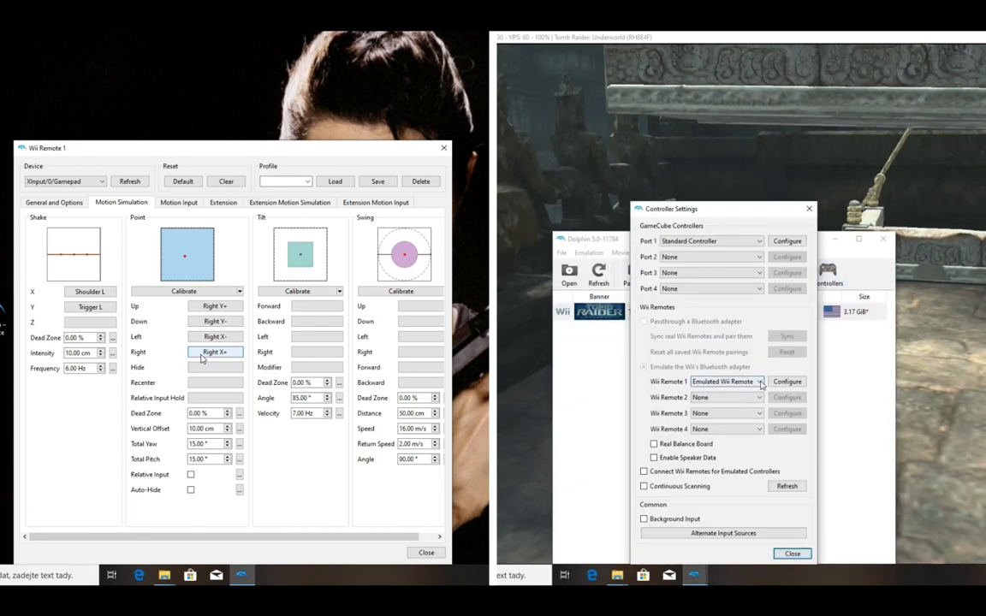
click(722, 382)
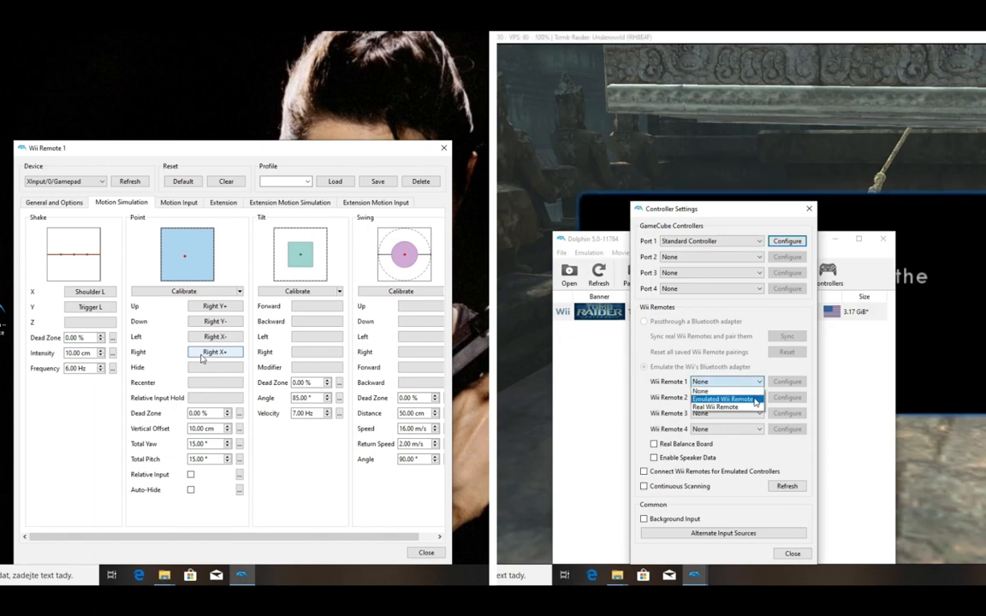
click(722, 398)
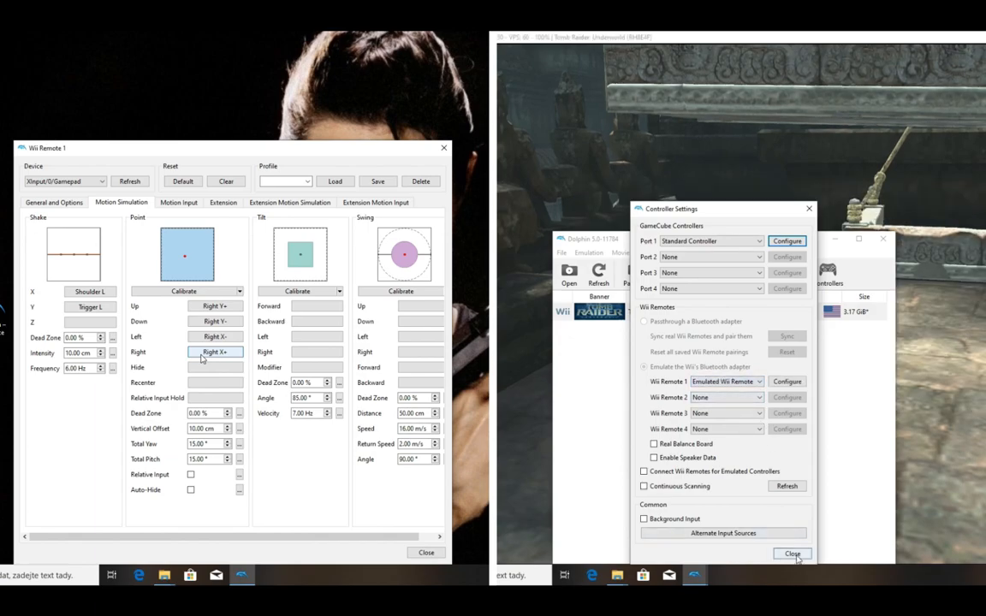
click(790, 555)
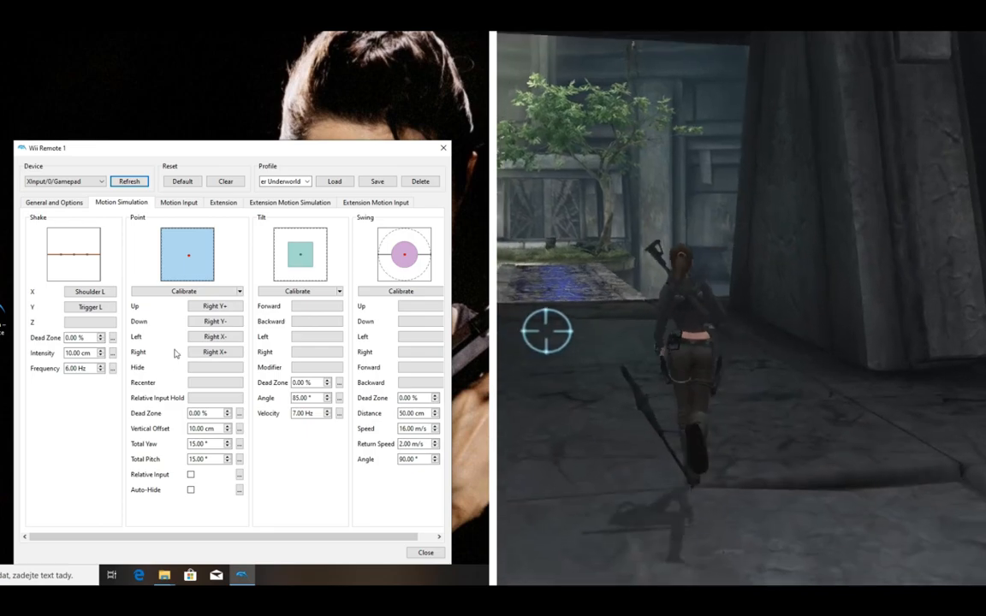
Map the Nunchuk Stick Up/Down/Left/Right to the left stick's Y+/Y-/X-/X+ axes.
click(178, 202)
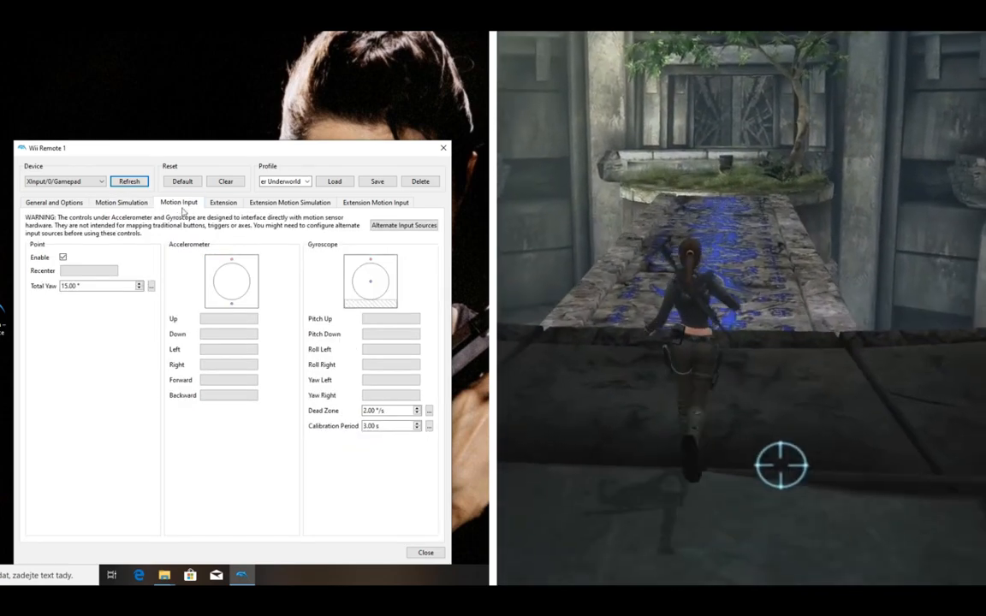
click(375, 202)
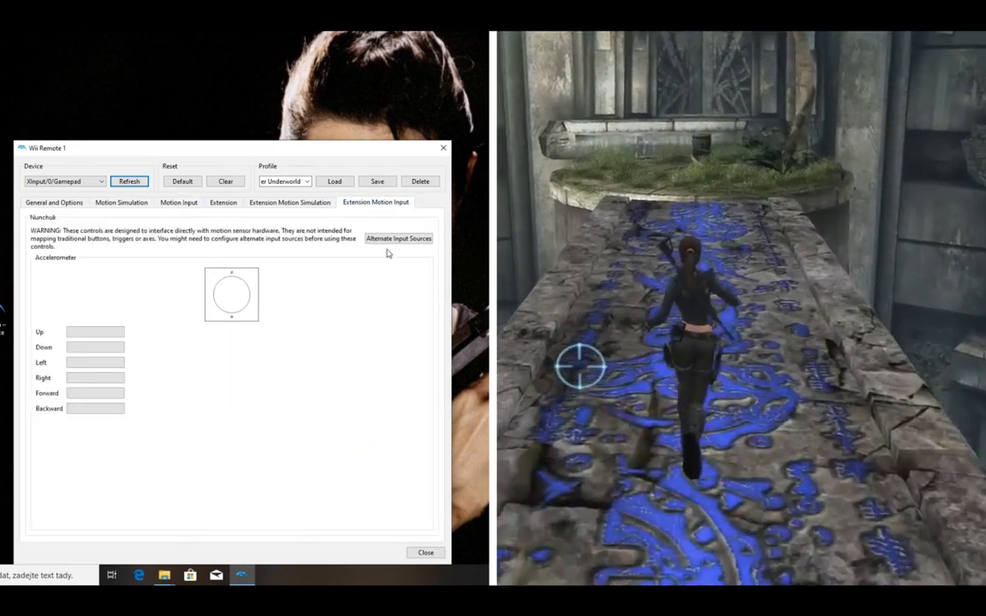
click(222, 202)
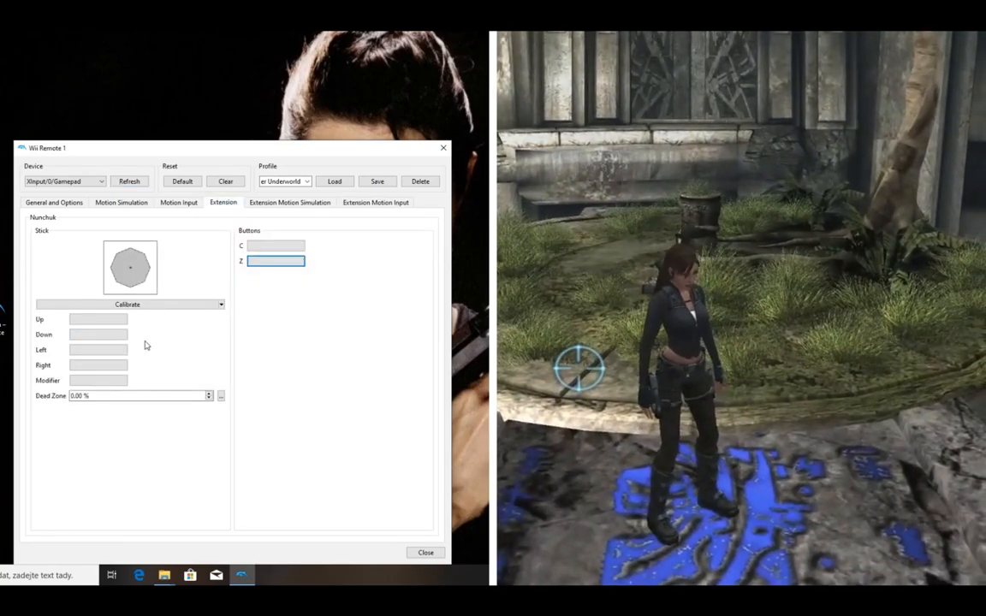
click(99, 320)
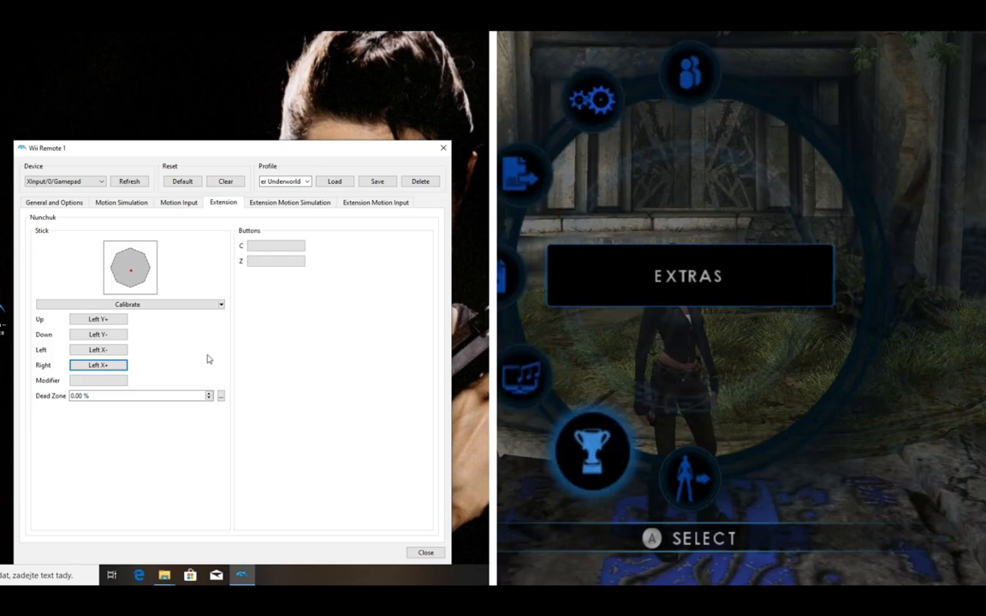
click(127, 305)
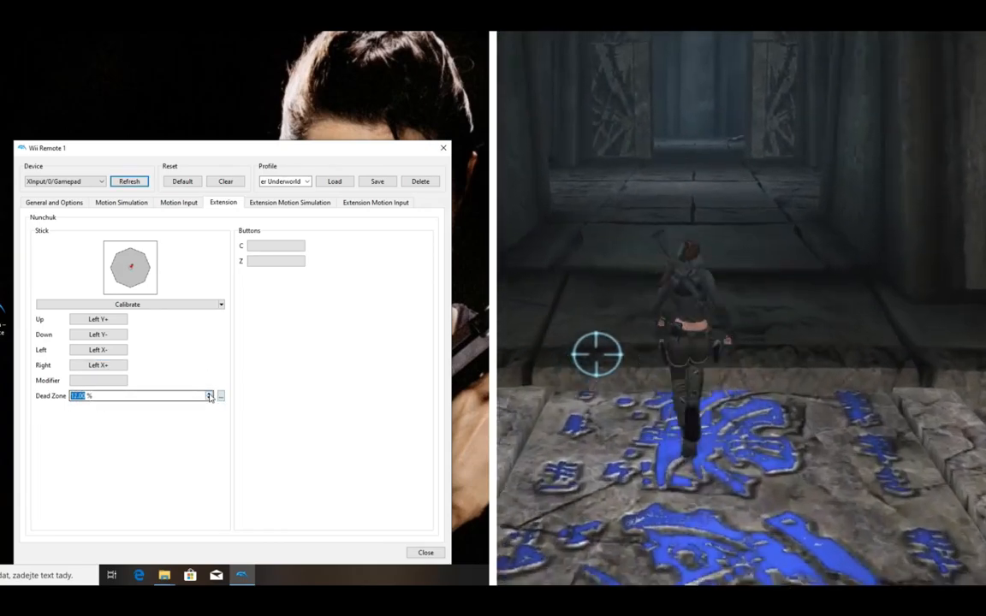
Set the Nunchuk stick Dead Zone to 15% and bind C to Shoulder R, Z to Trigger R.
click(209, 396)
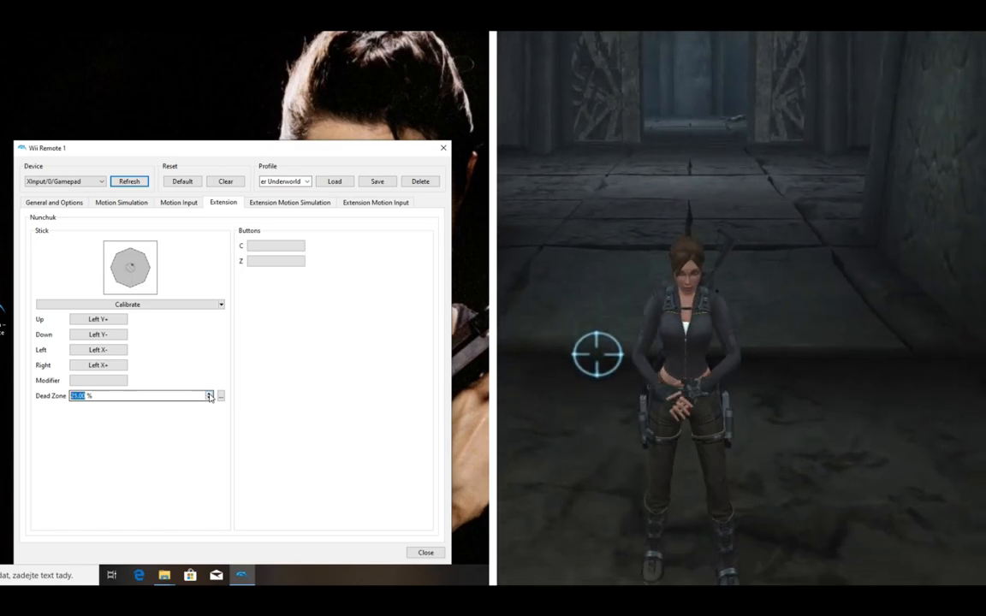
click(209, 397)
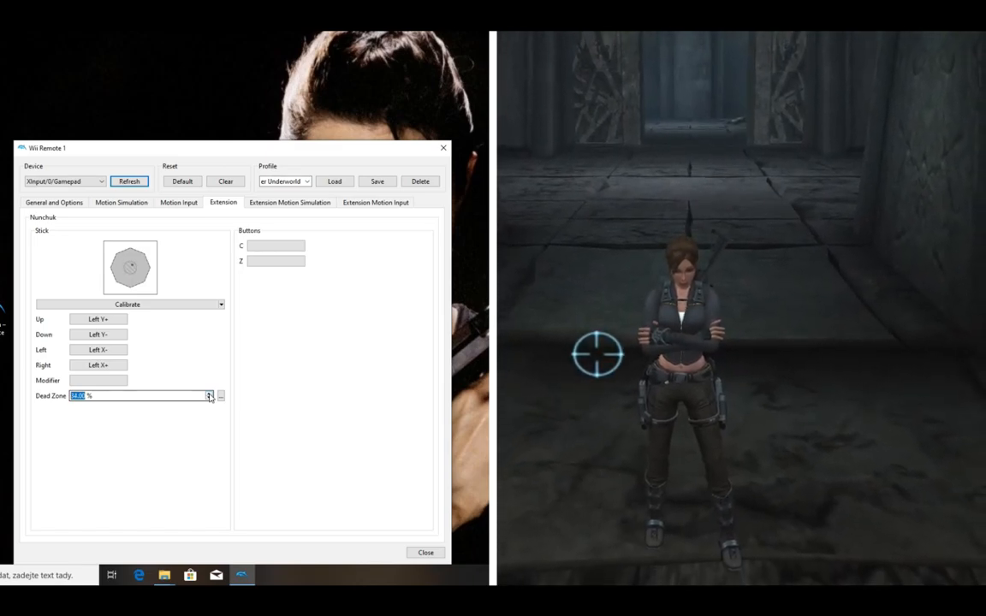
click(273, 246)
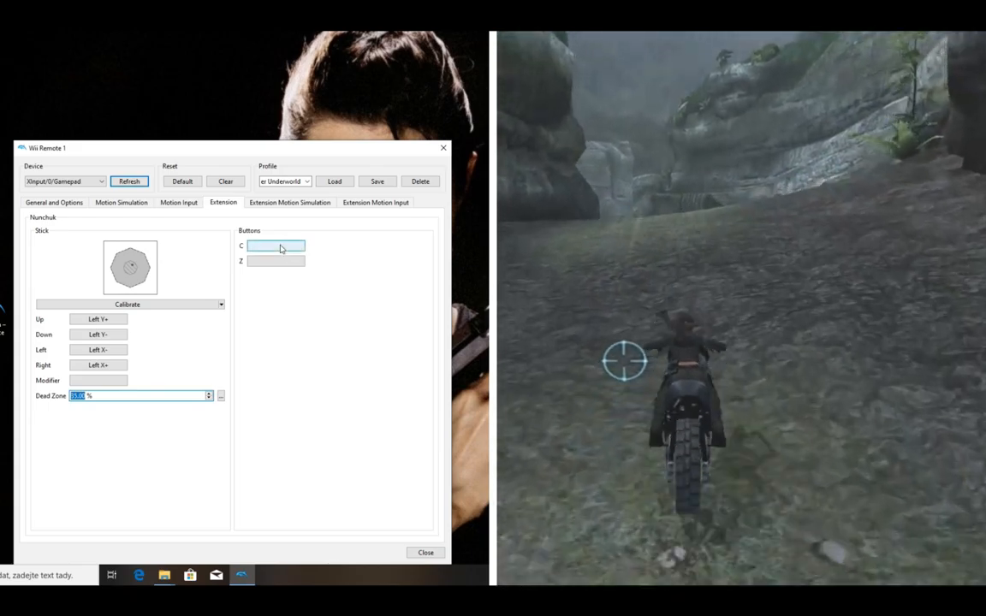
click(275, 247)
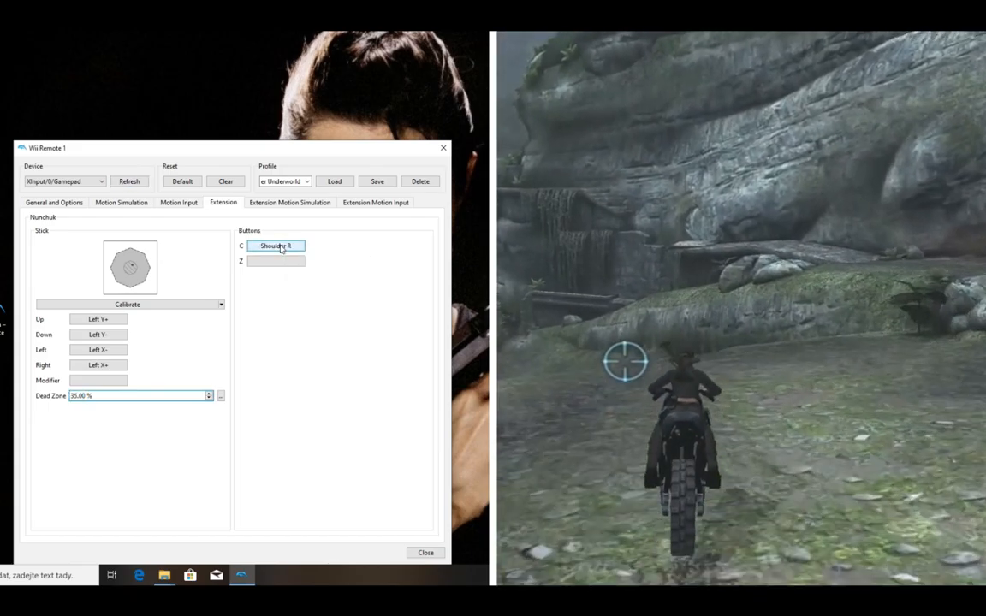
click(276, 260)
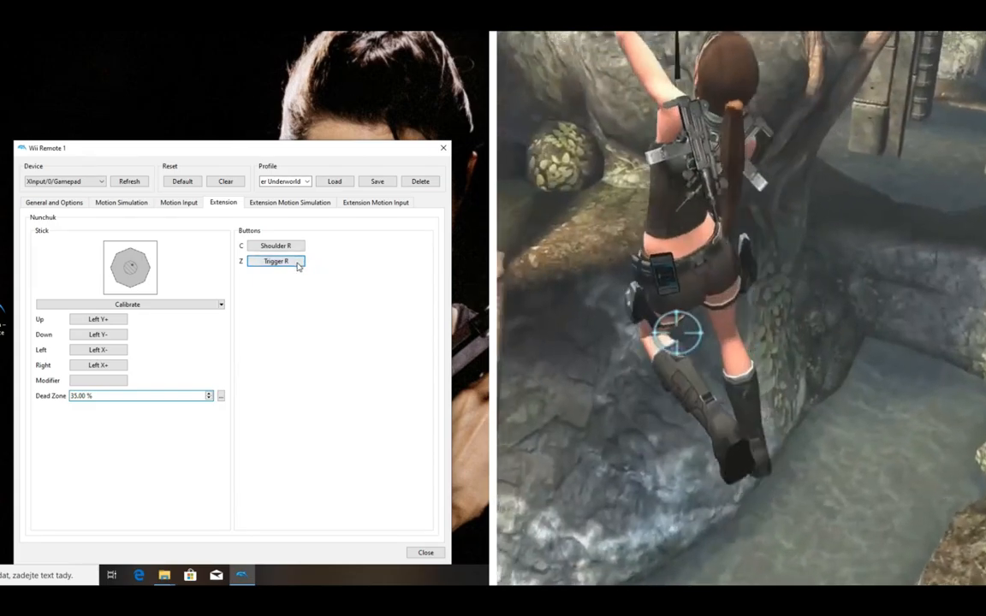
mouse_move(276, 260)
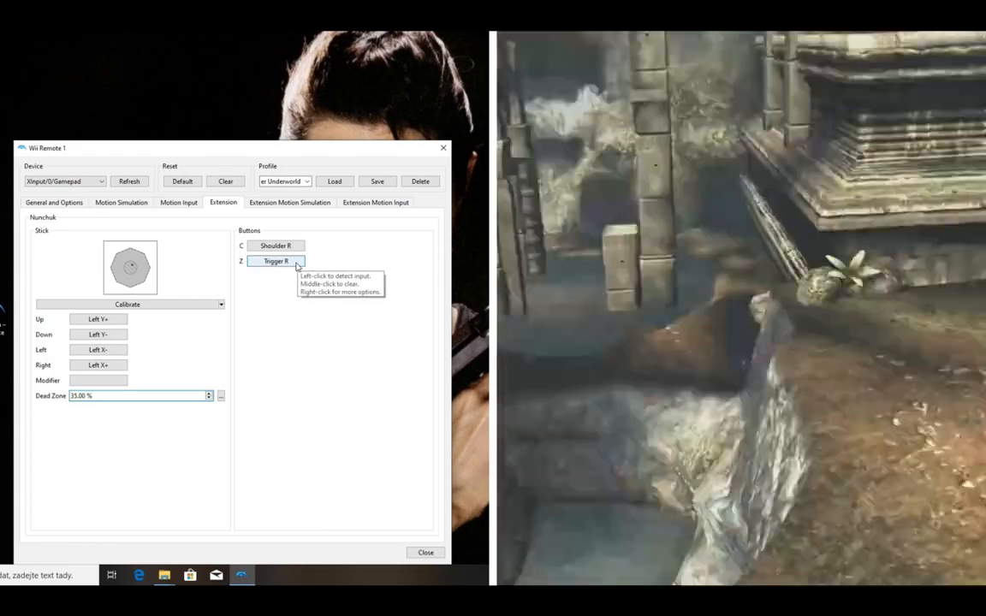